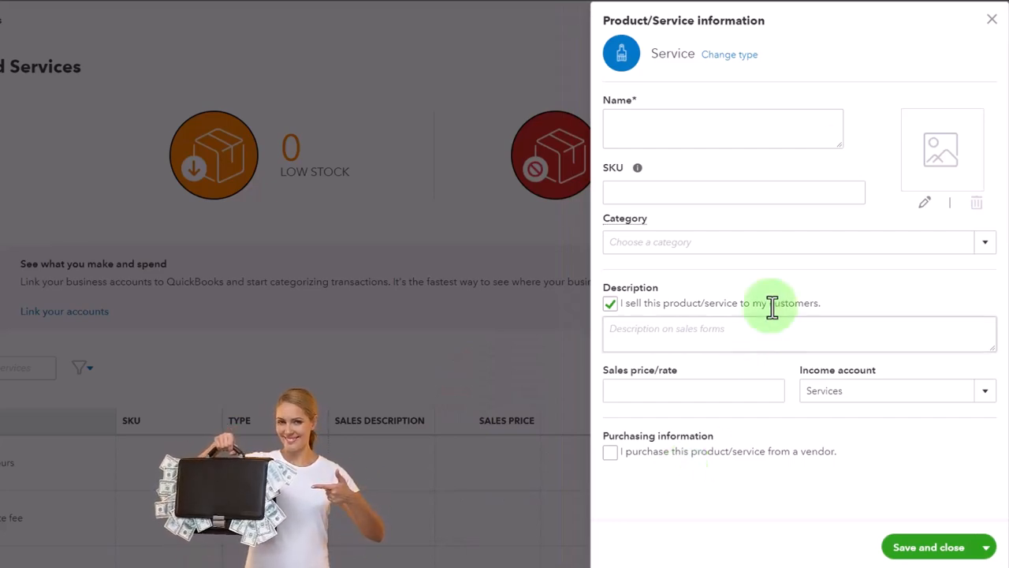
Close the blank Product/Service panel to see the three existing service items.
left_click(992, 18)
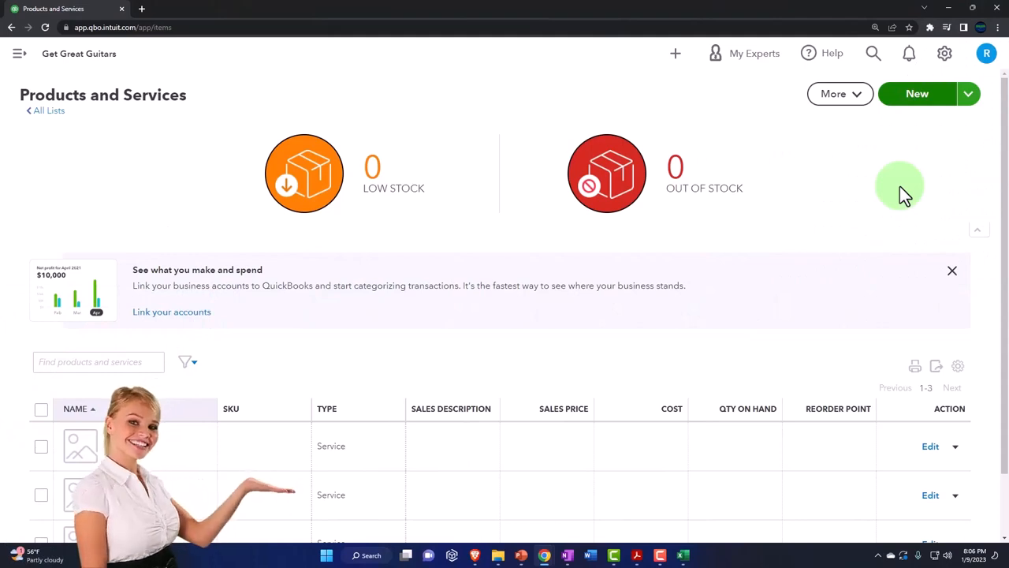
mouse_move(906, 146)
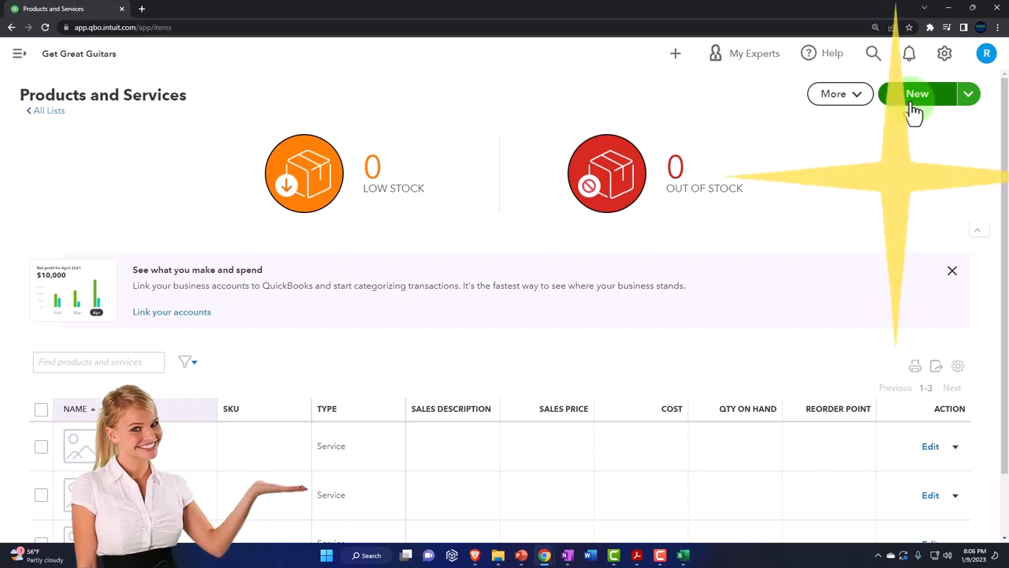
Choose Import from the New dropdown to reach the Import products and services upload step.
left_click(968, 94)
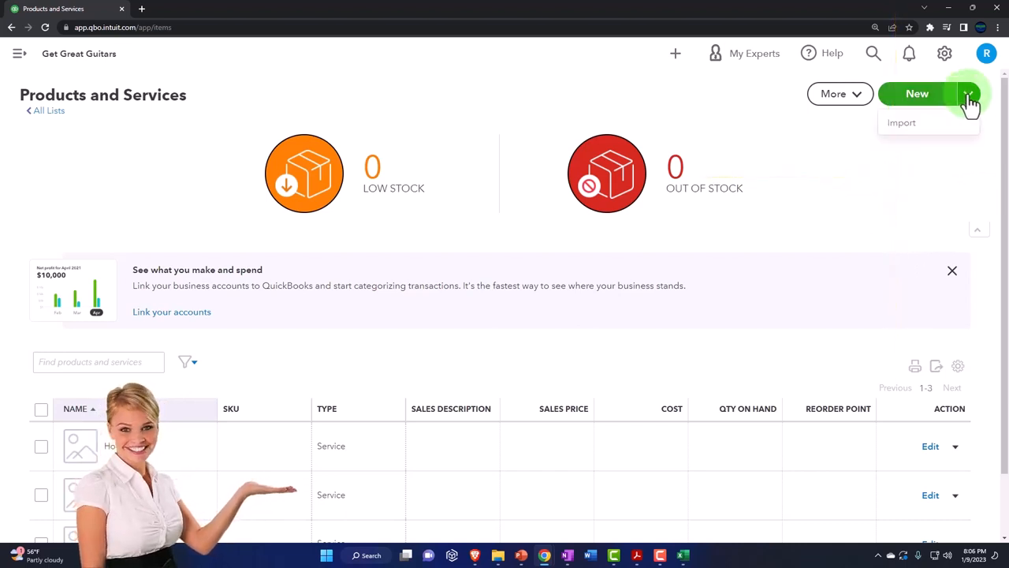
left_click(901, 122)
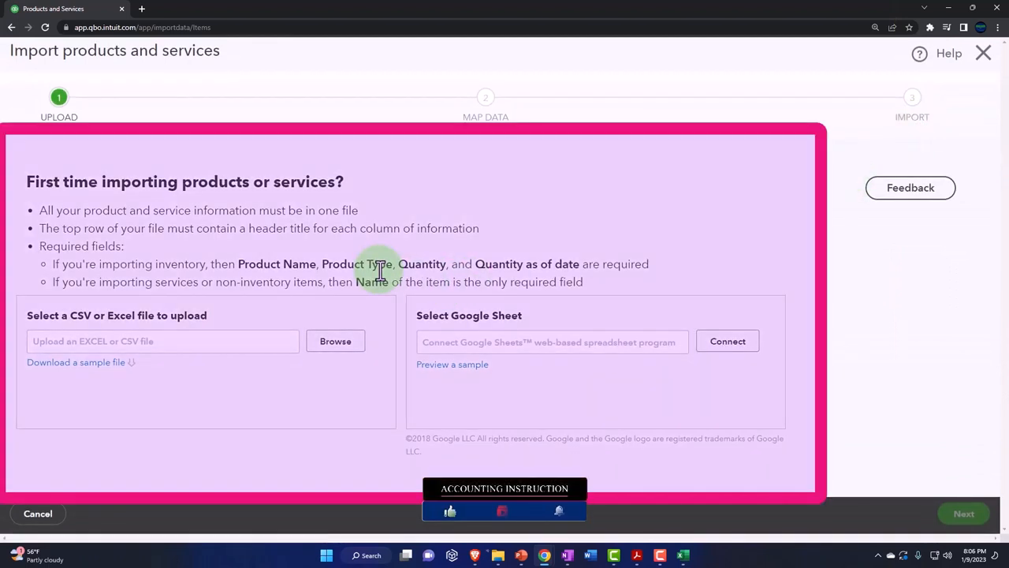
mouse_move(489, 519)
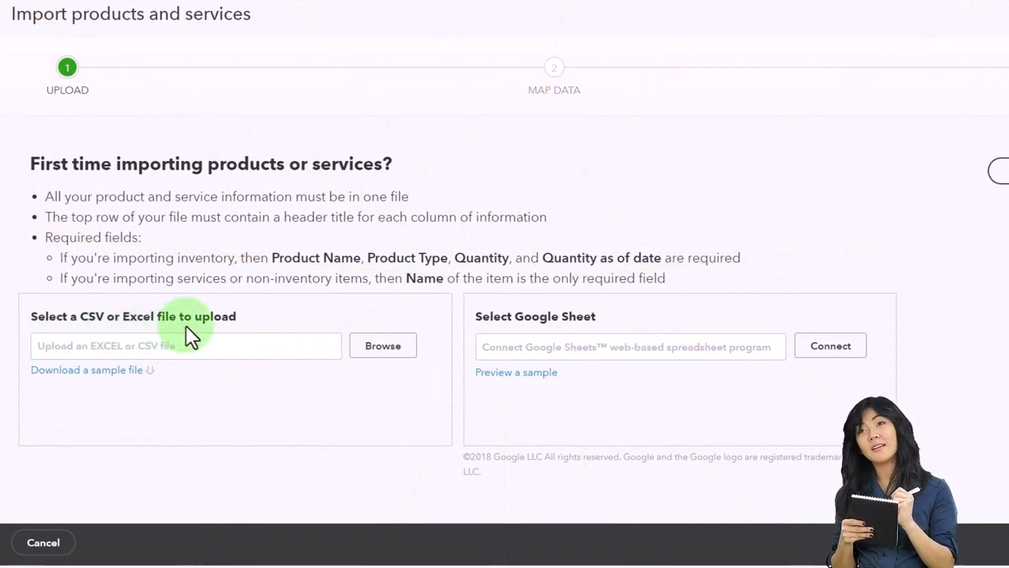
mouse_move(533, 335)
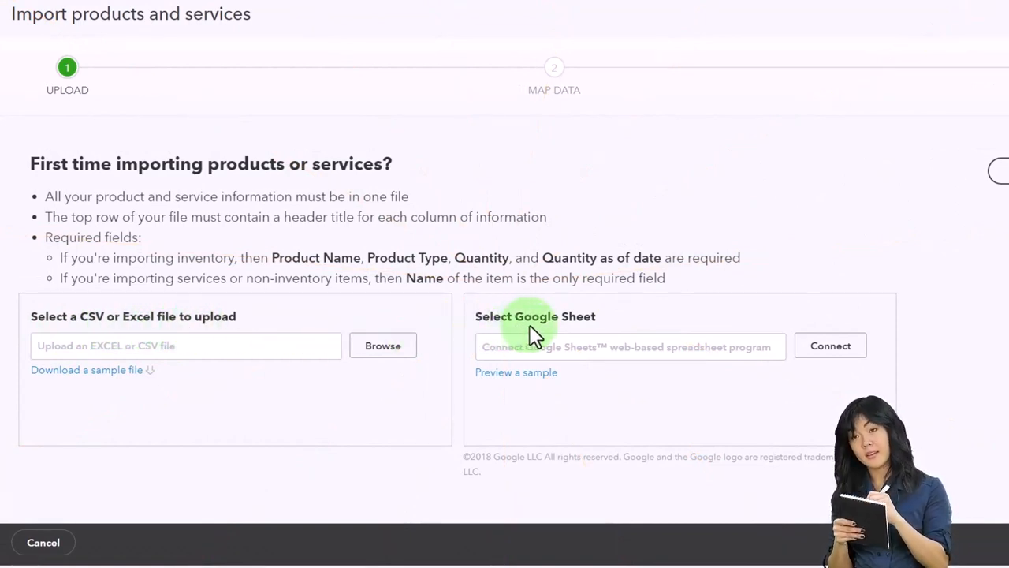
mouse_move(162, 345)
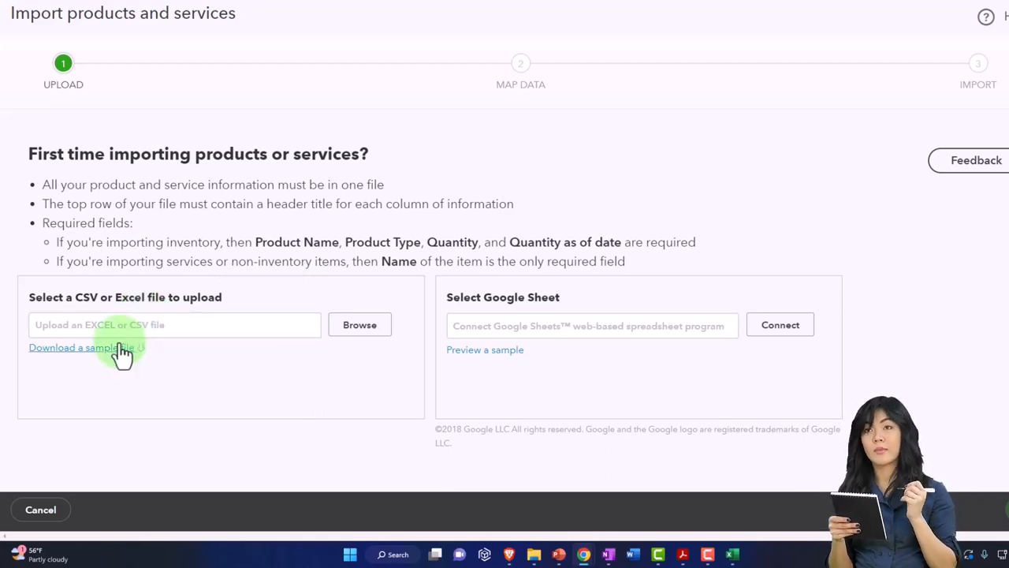
Download the sample import file, enable editing in Excel, and view the four-item Service sheet.
left_click(72, 348)
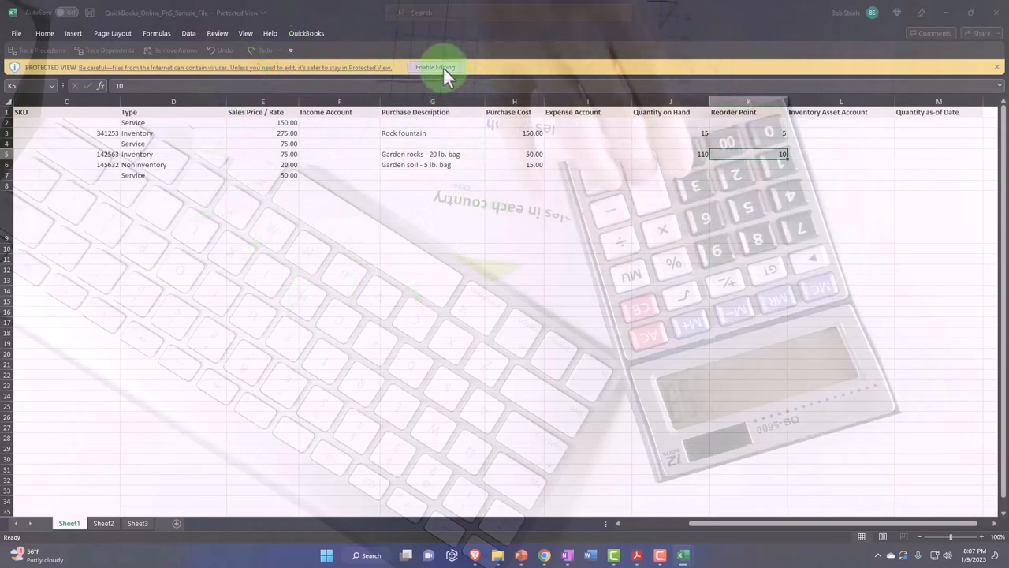
left_click(435, 68)
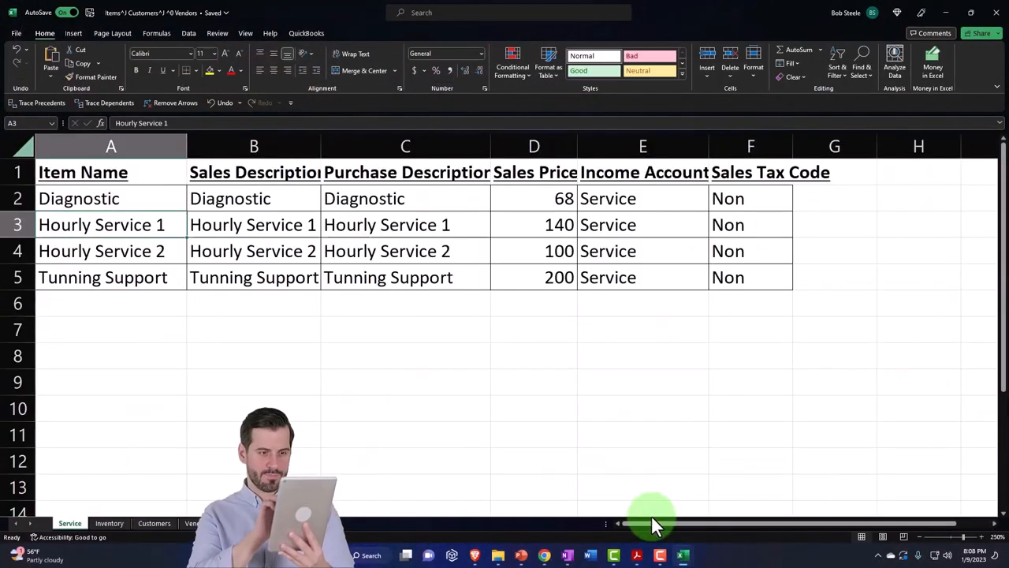
left_click(405, 355)
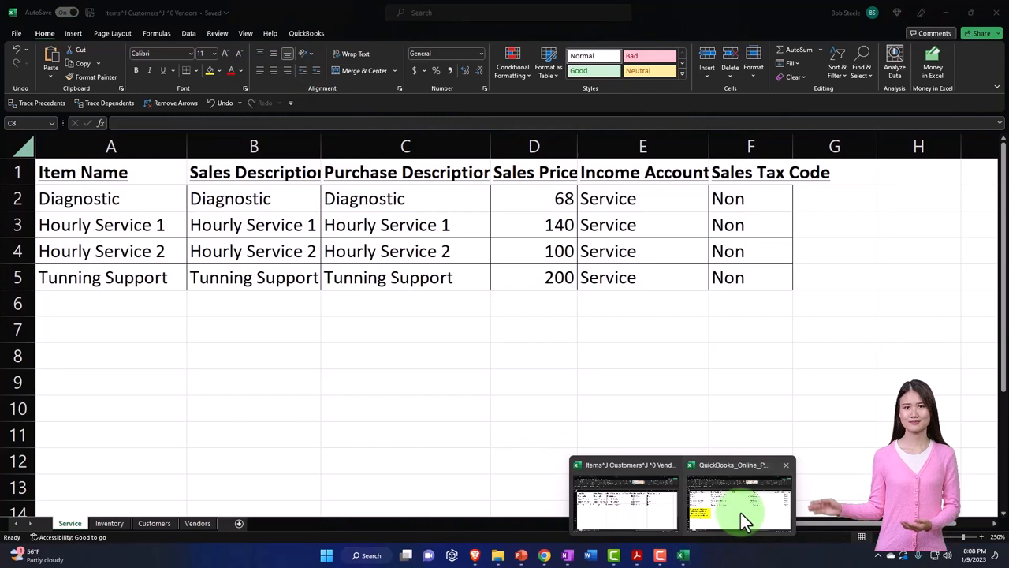
Delete the do-not-import warning row 9 and the SKU column C from the sample file.
left_click(739, 496)
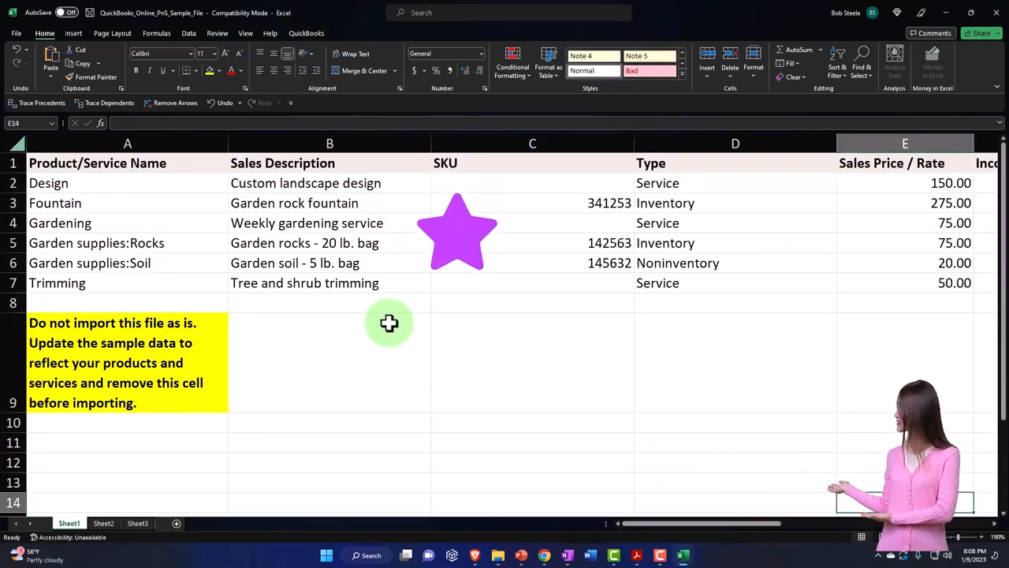
left_click(127, 163)
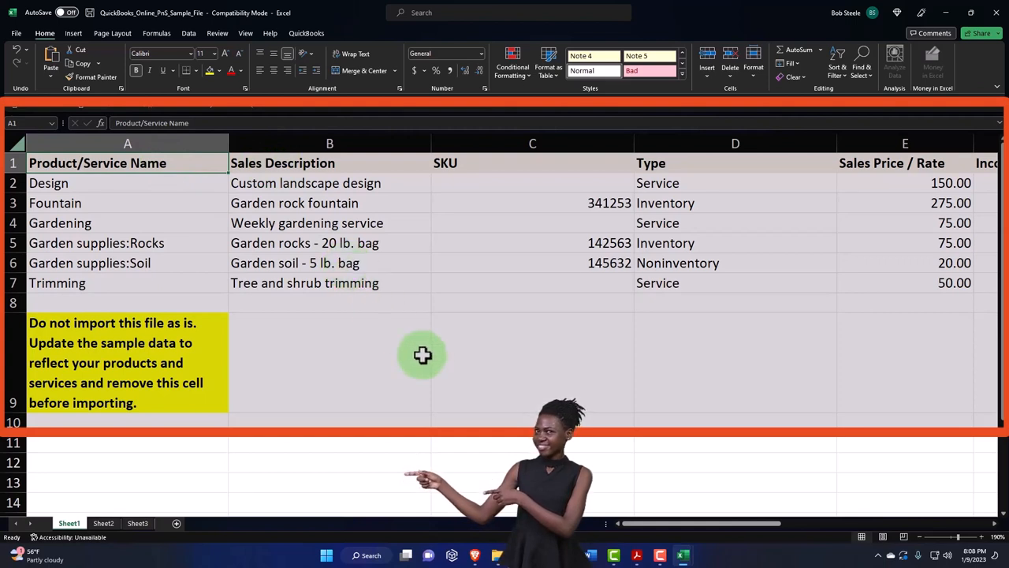
mouse_move(410, 288)
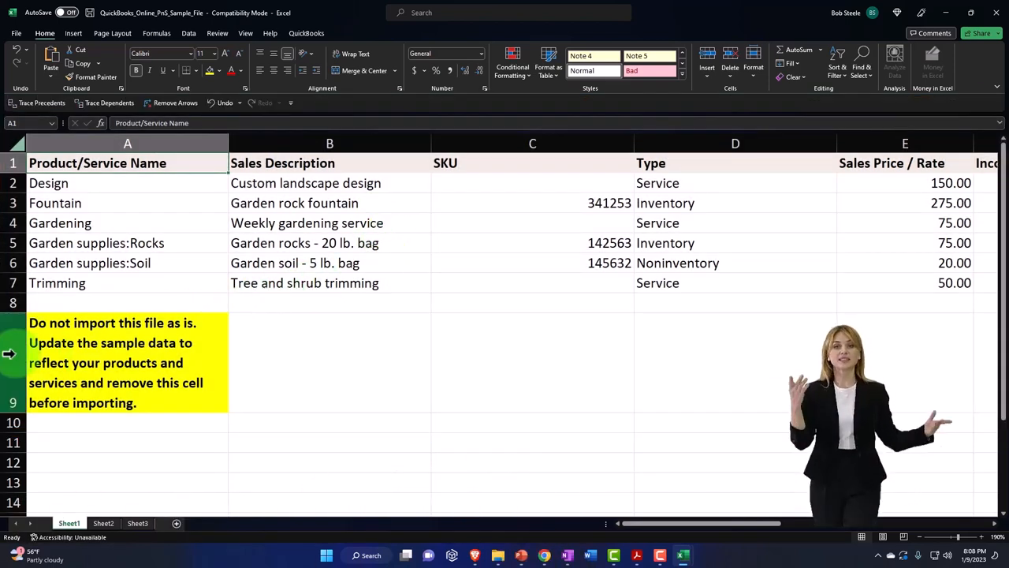
right_click(111, 363)
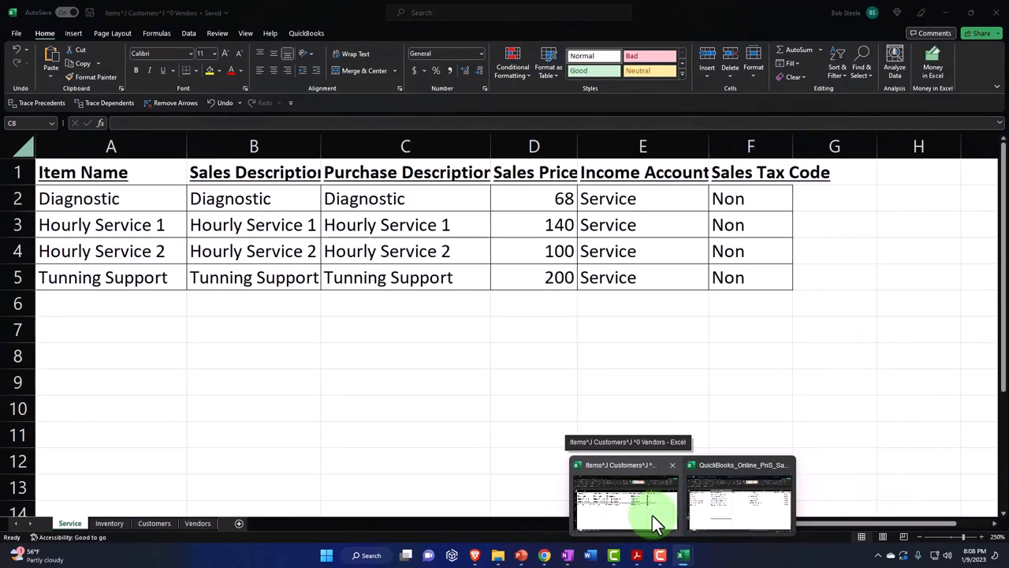
left_click(740, 500)
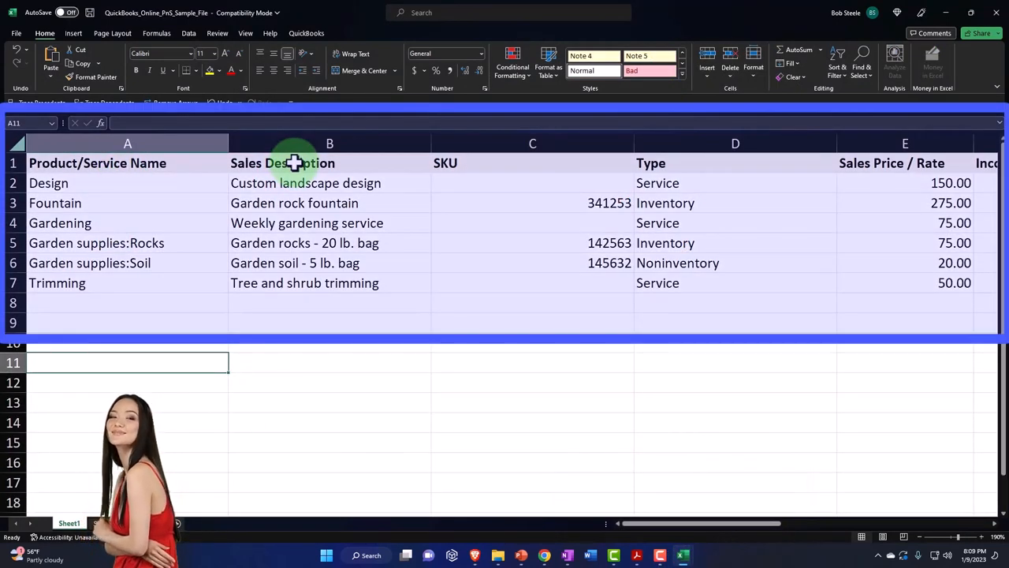
left_click(532, 144)
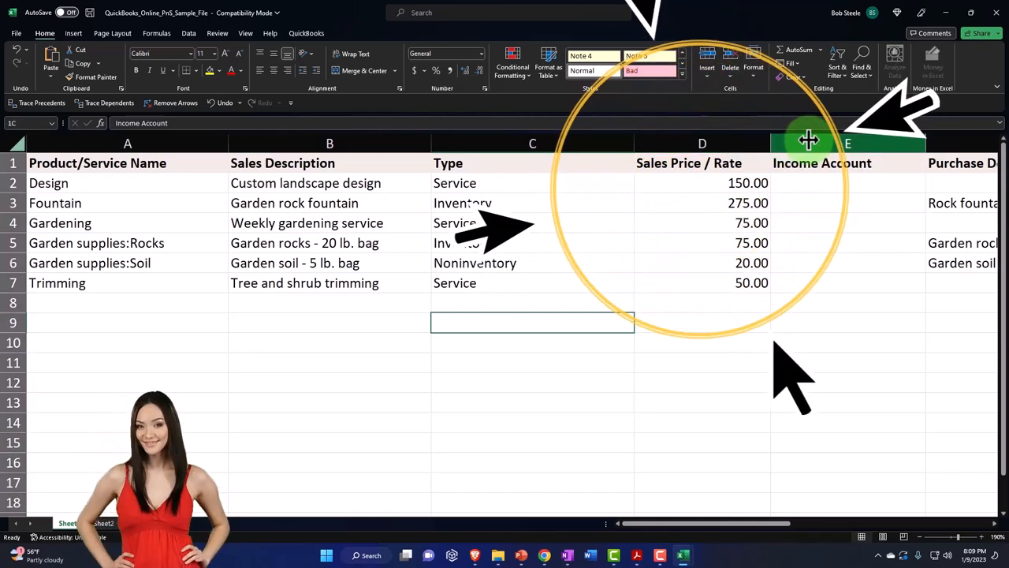
Delete purchase description, cost, expense, quantity, reorder and asset columns, leaving columns A–E.
left_click(847, 144)
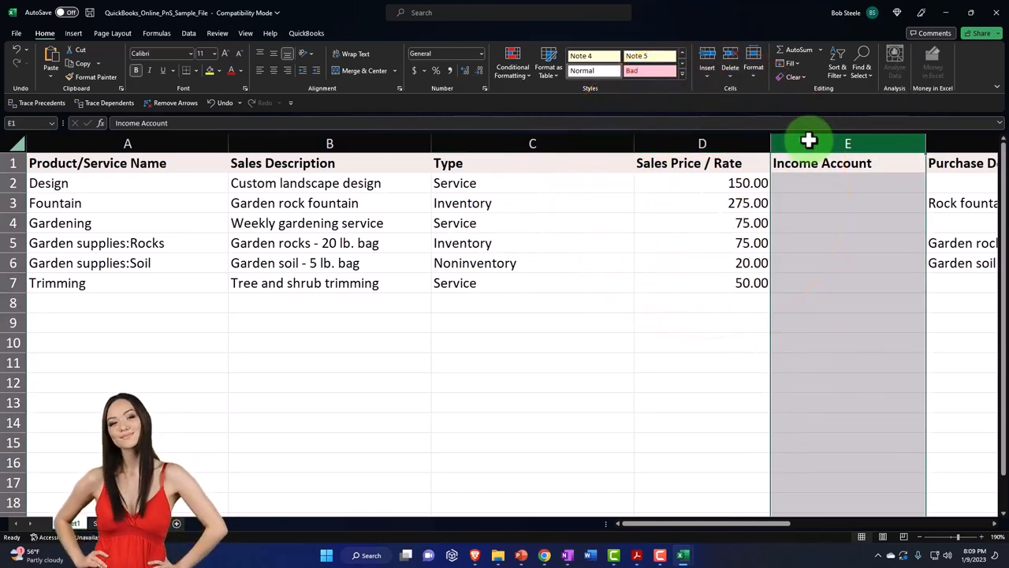
scroll("right", 3)
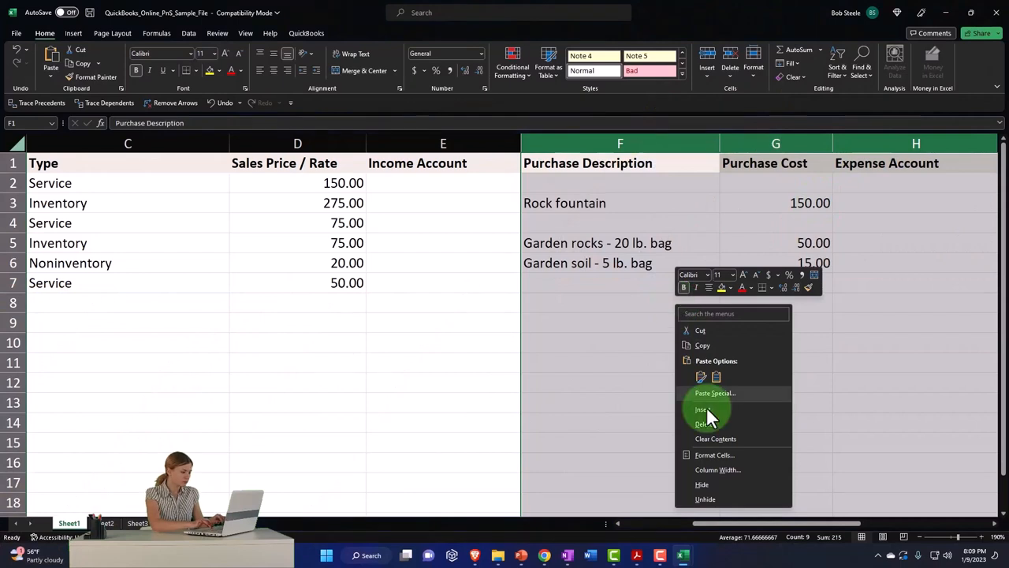
left_click(702, 408)
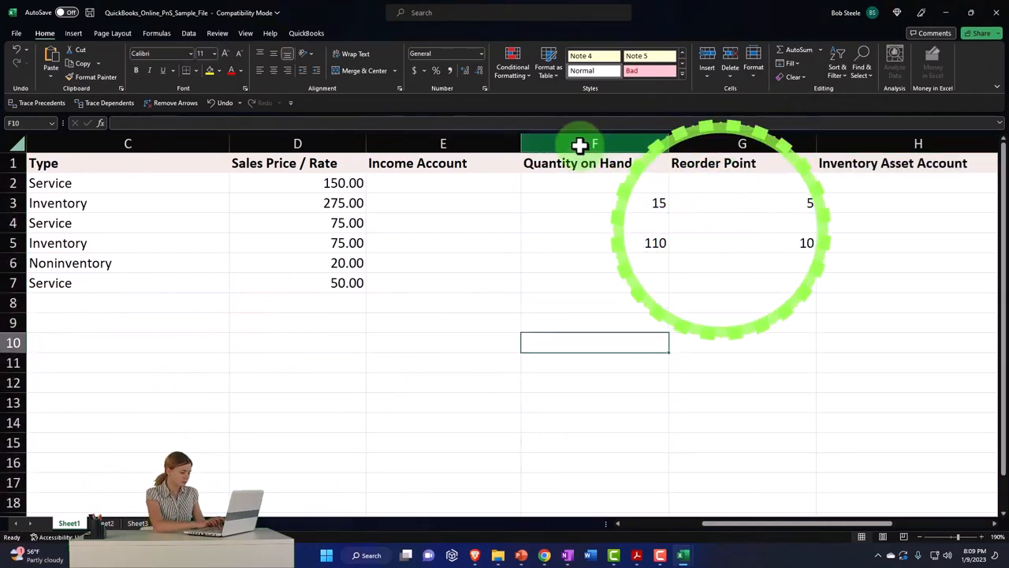
left_click(595, 143)
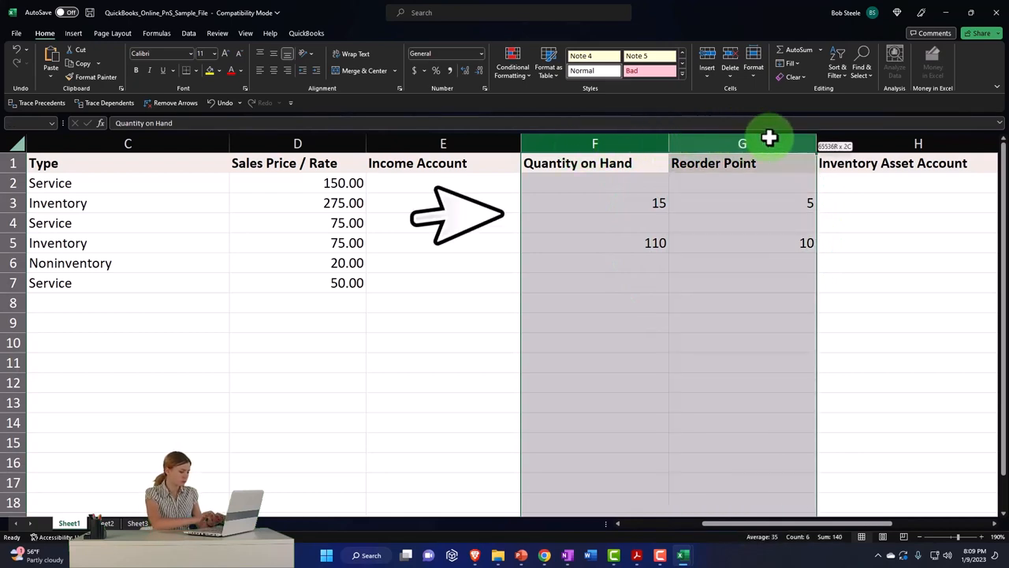
left_click(594, 143)
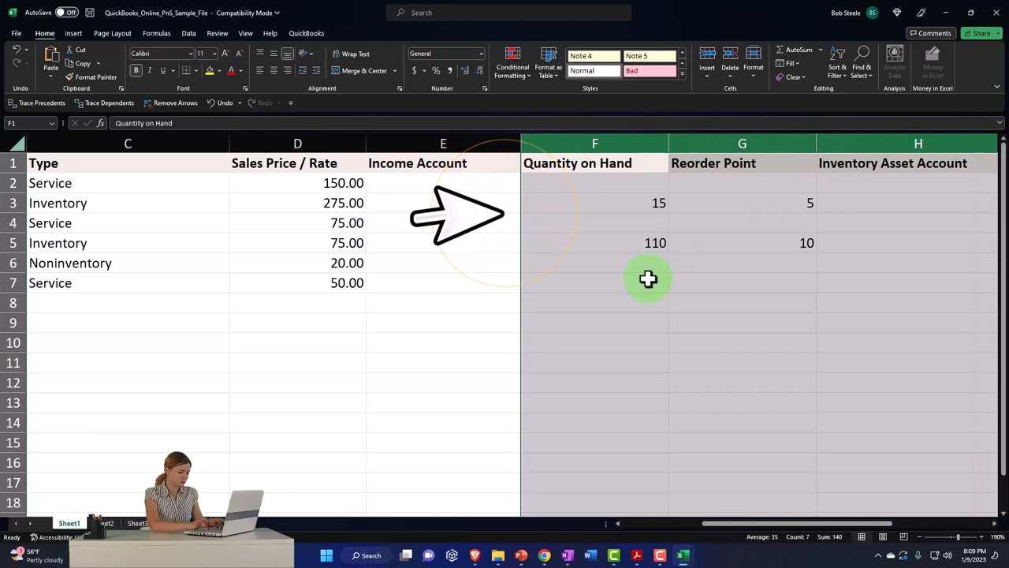
right_click(648, 279)
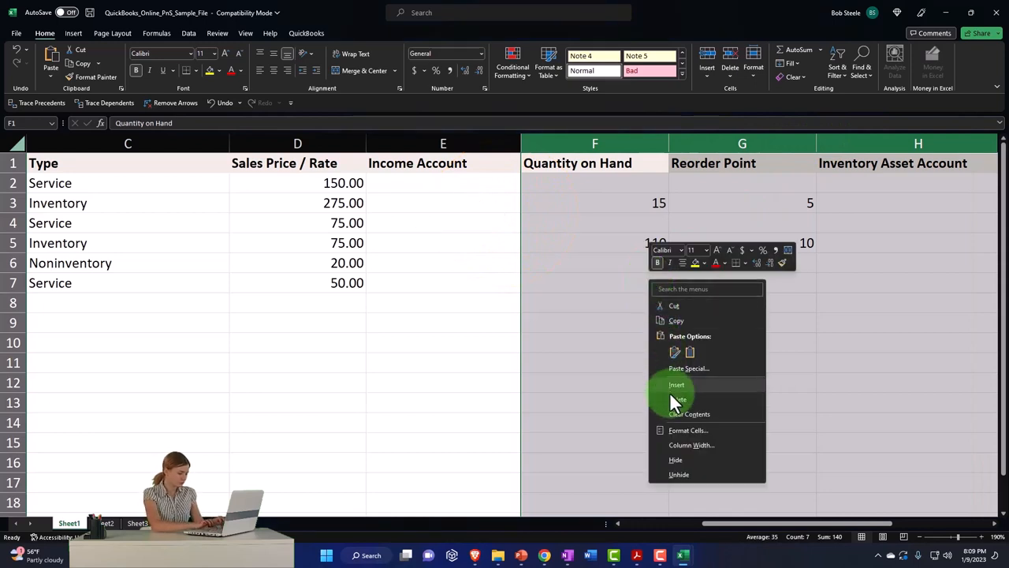
mouse_move(676, 399)
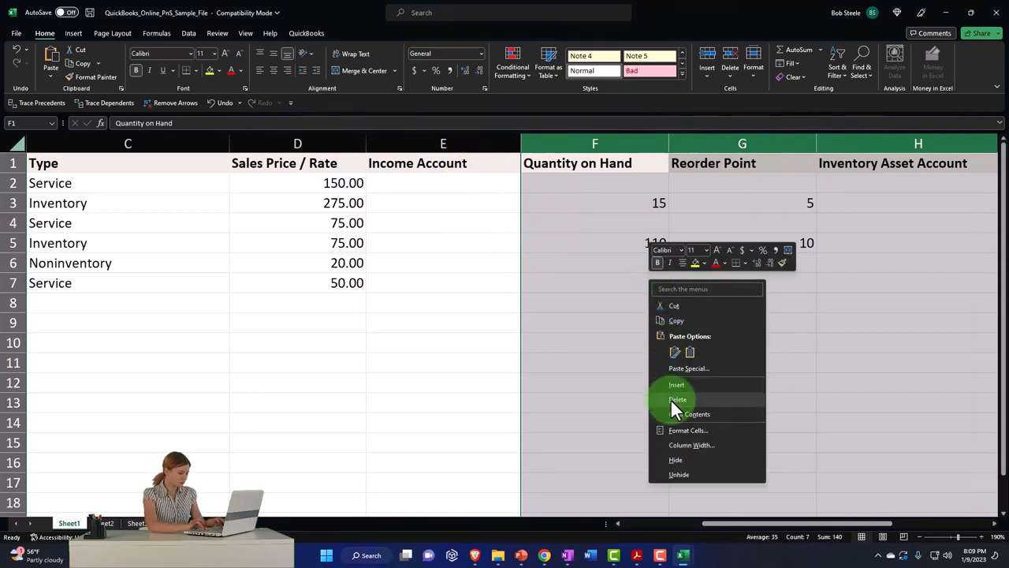
left_click(679, 399)
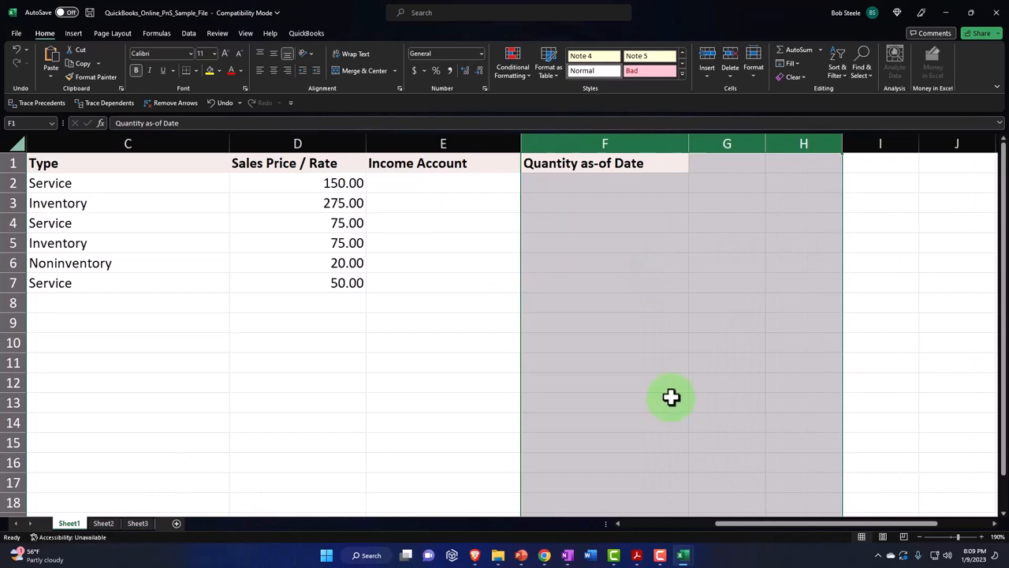
right_click(671, 398)
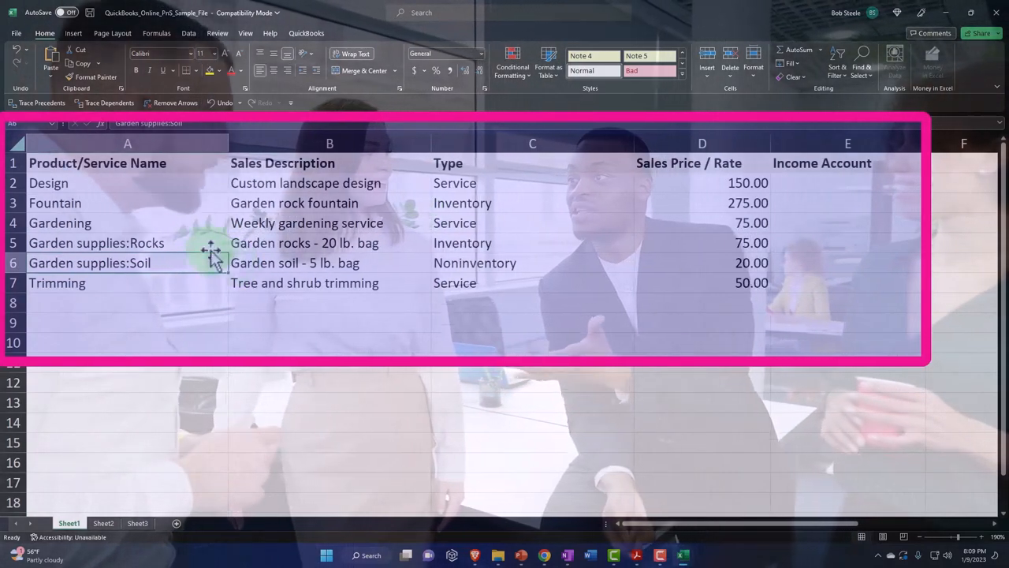
Paste Diagnostic, Hourly Service 1 and 2, and Tunning Support into the sample file.
left_click(128, 182)
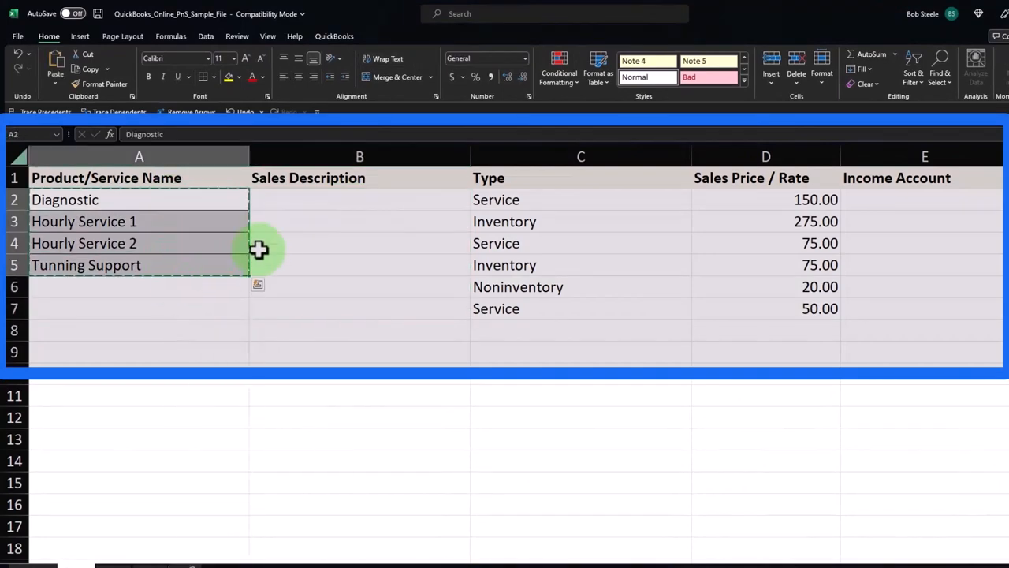
right_click(360, 199)
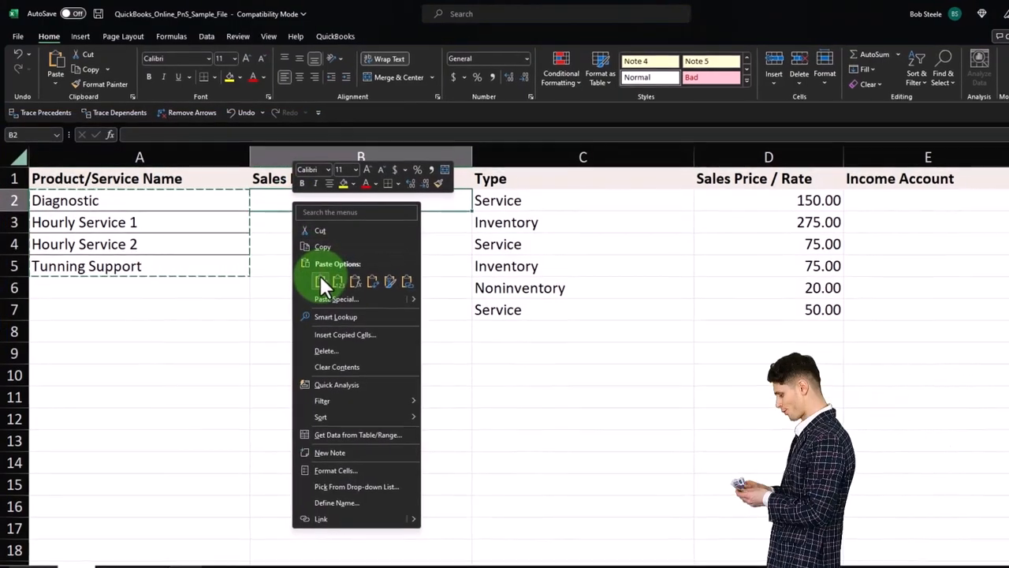
left_click(321, 281)
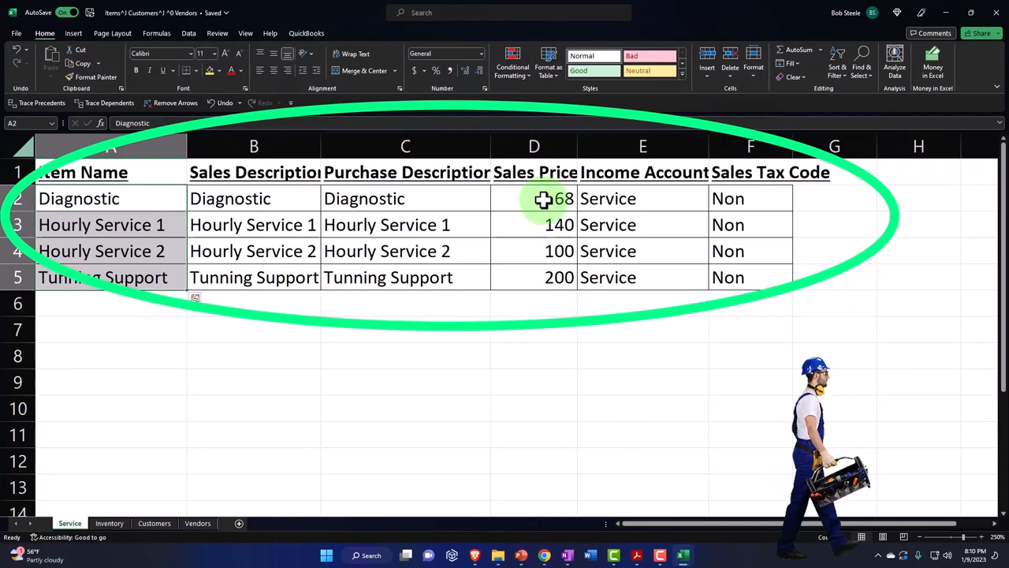
Paste prices 68, 140, 100, 200, enter Service income accounts, and add a Non tax Tax column.
left_click_drag(542, 199, 543, 277)
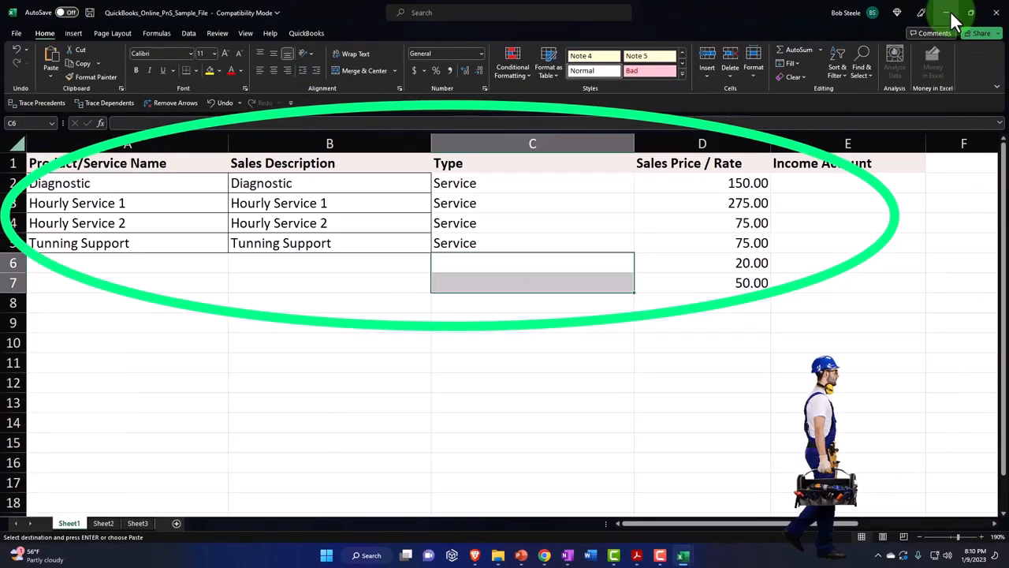
left_click(701, 182)
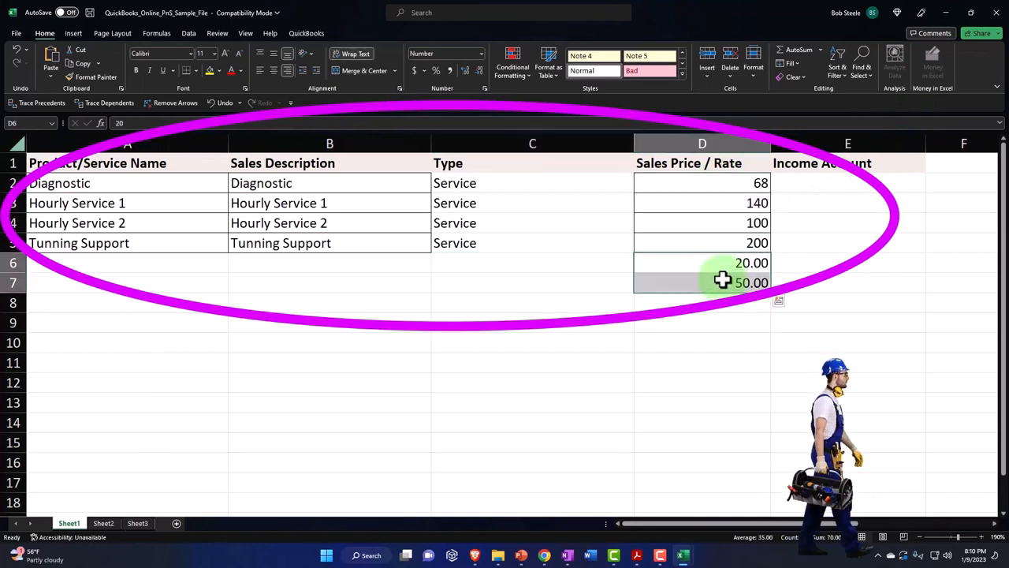
type("Se")
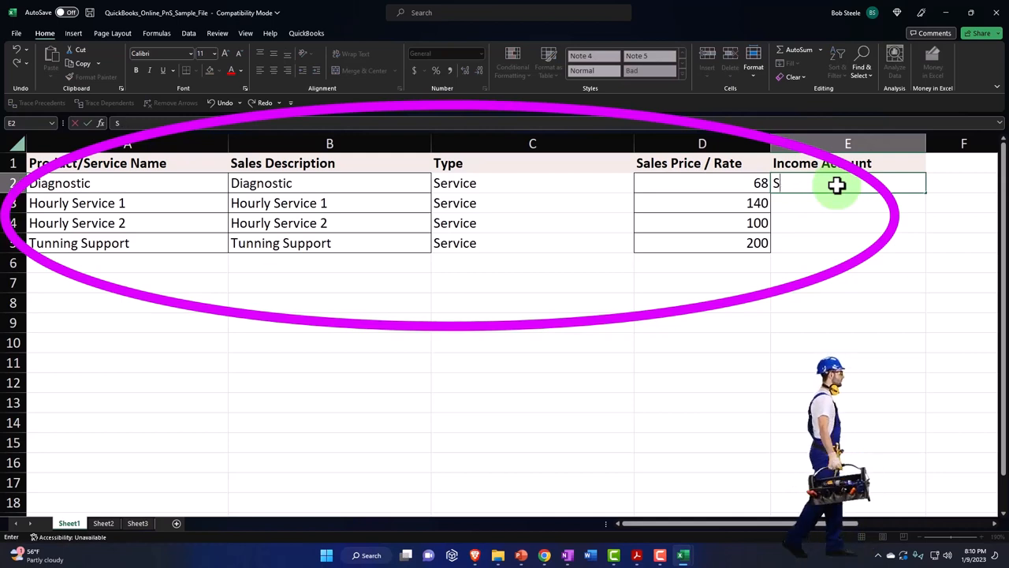
type("Service")
left_click(963, 163)
type("Ta")
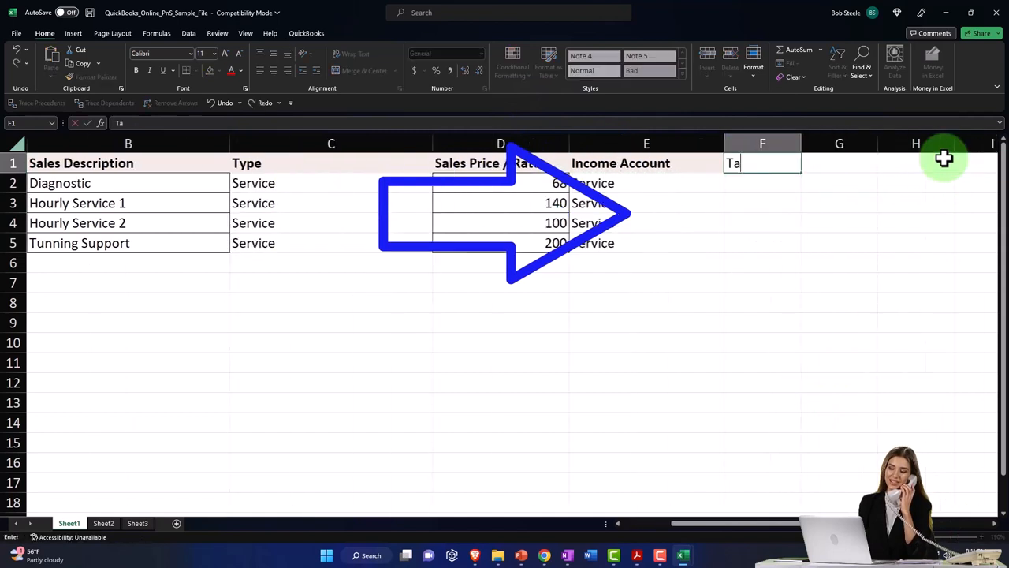
key("Enter")
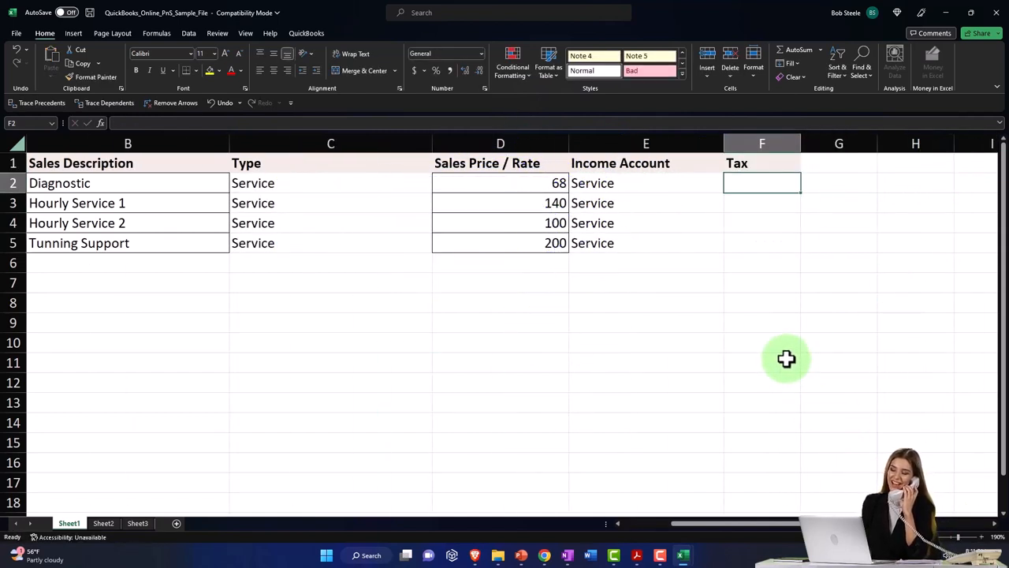
type("Non tax")
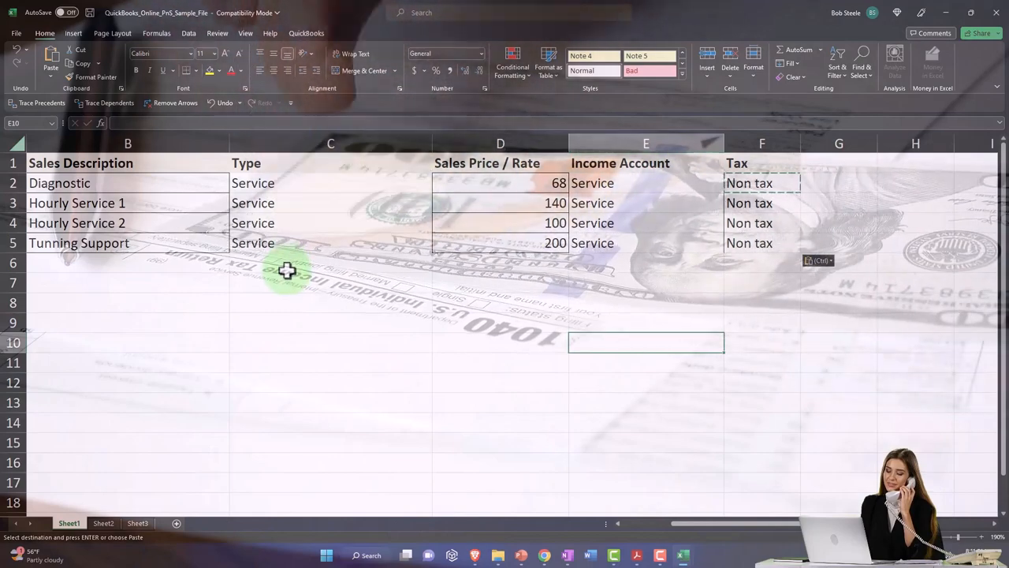
Save as 'Service Items' (Excel 97-2003) in Get Great Guitars, accepting compatibility warnings.
left_click(89, 13)
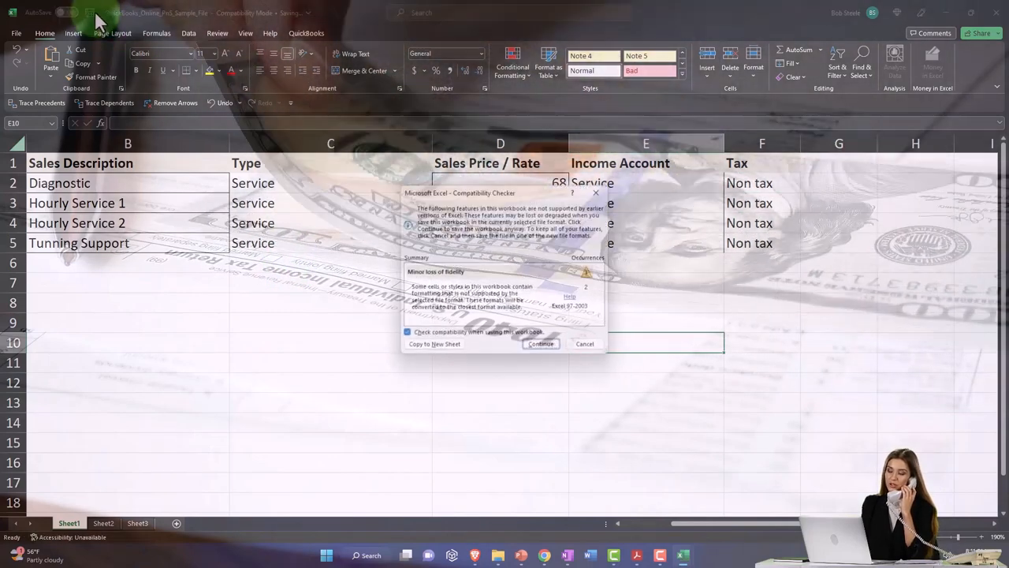
left_click(541, 344)
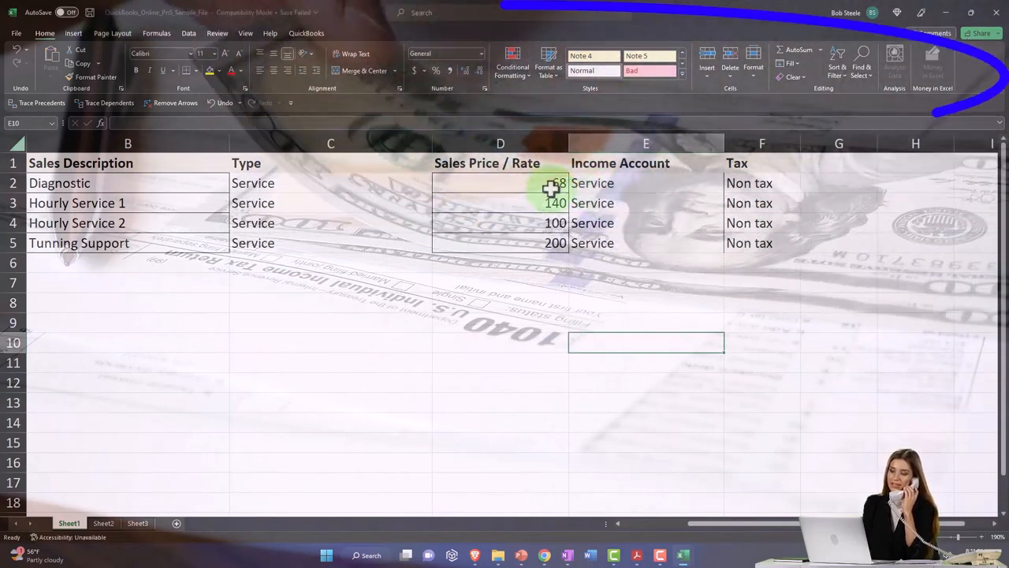
left_click(16, 33)
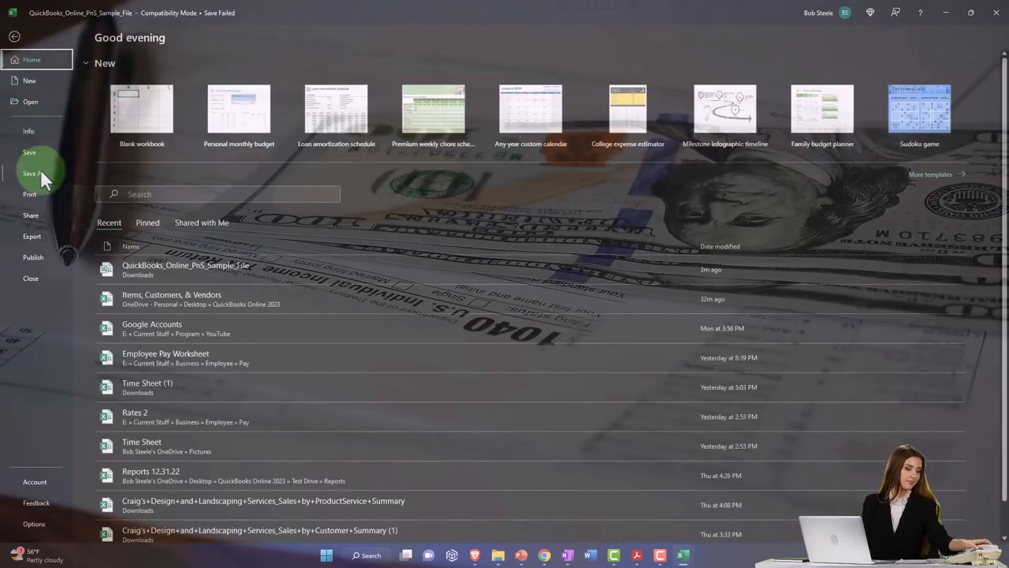
left_click(33, 173)
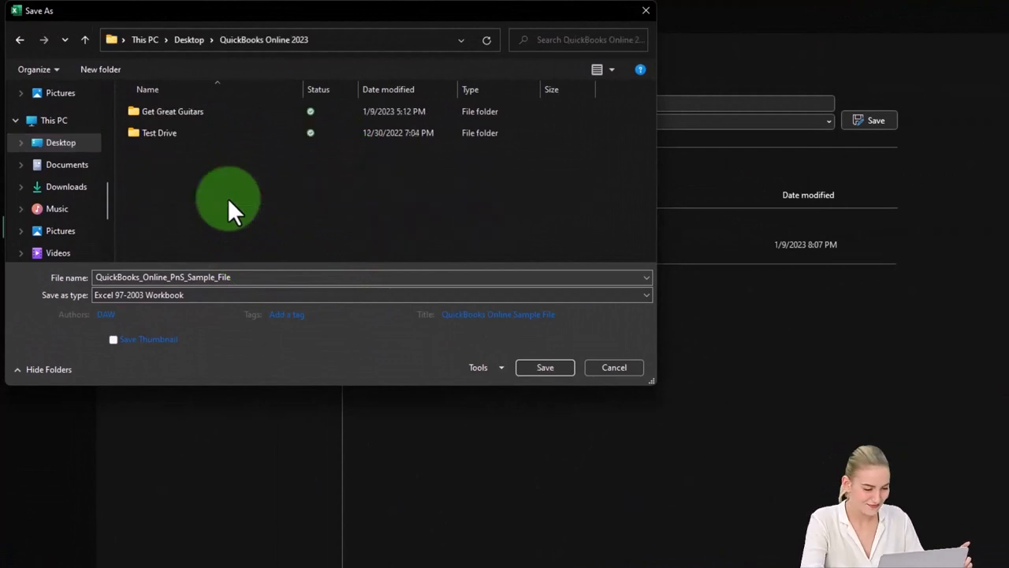
double_click(172, 111)
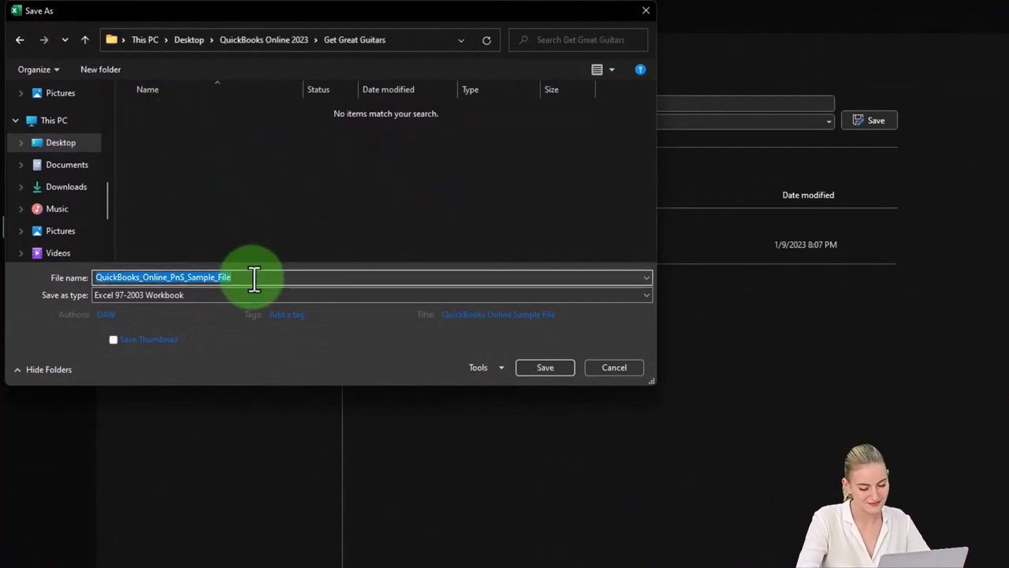
type("Service Items")
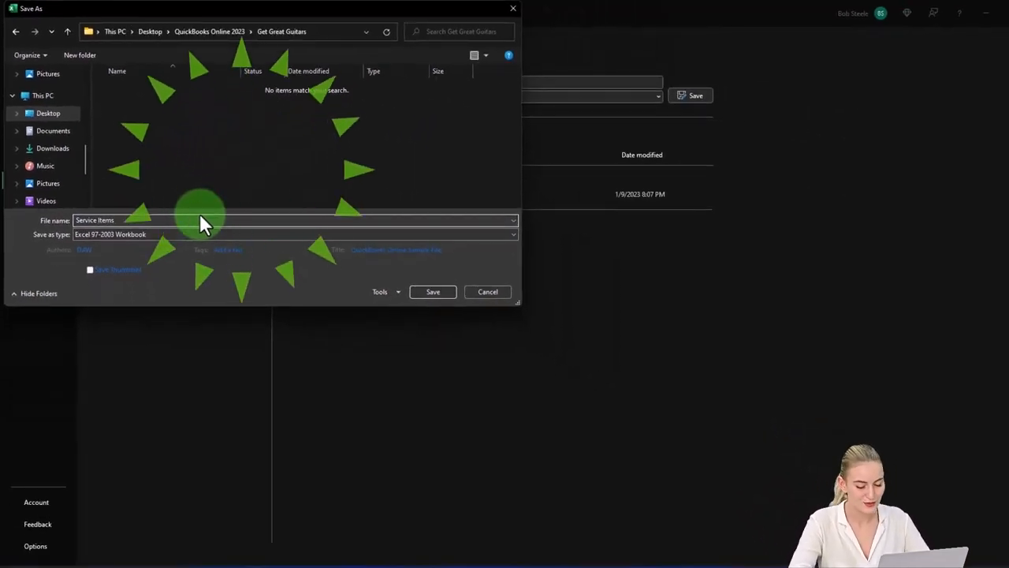
left_click(433, 292)
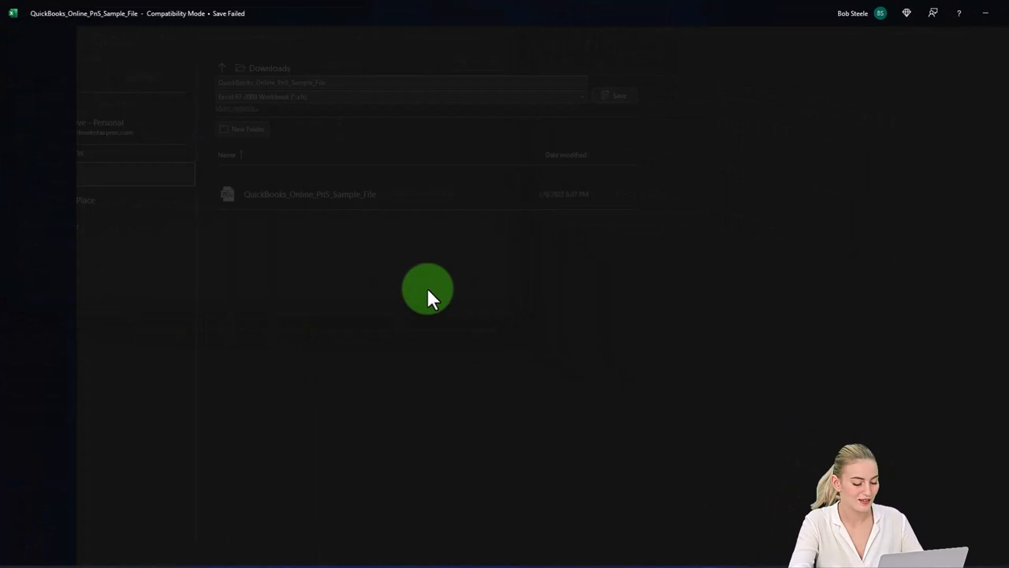
left_click(618, 95)
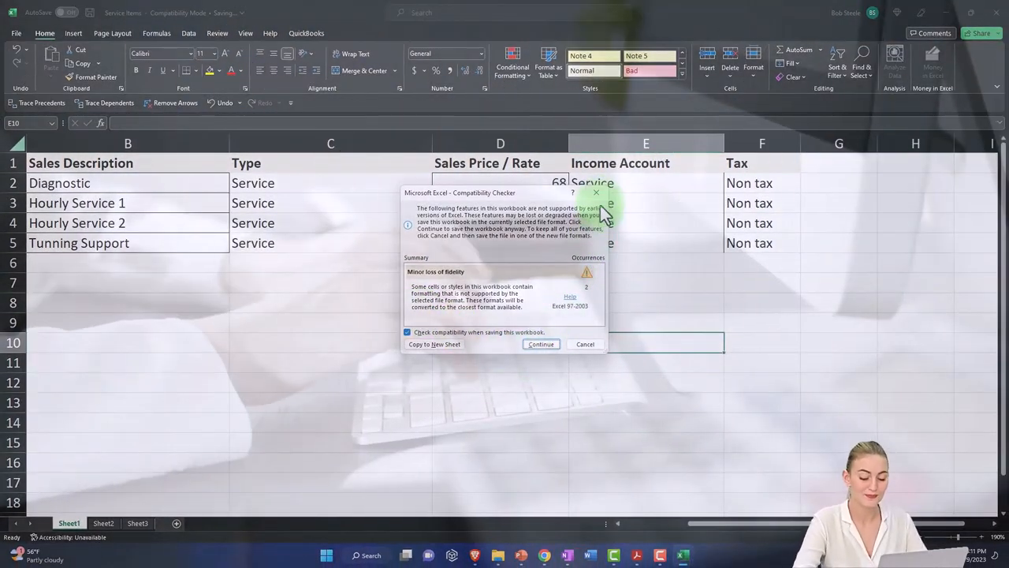
left_click(541, 344)
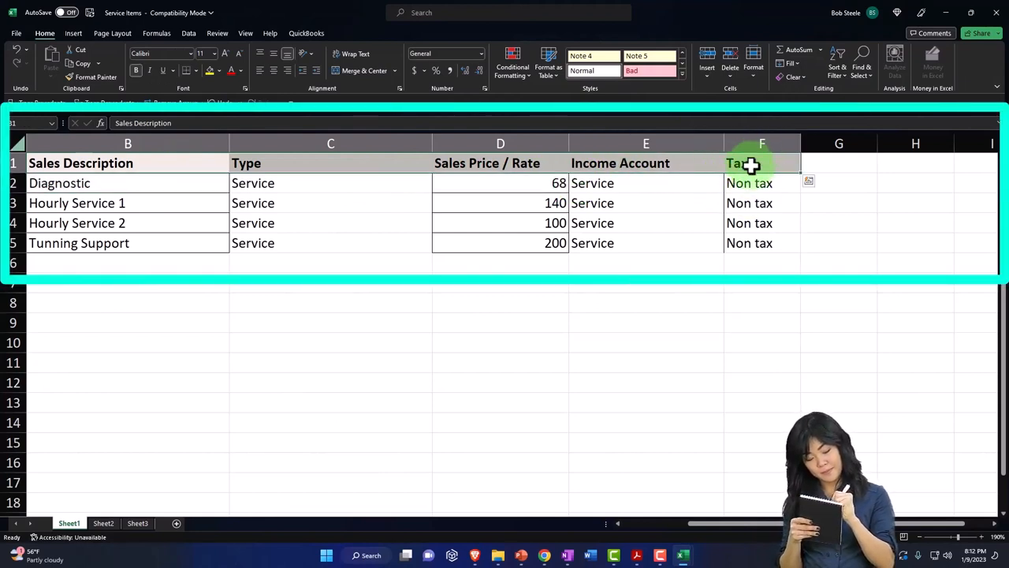
mouse_move(761, 171)
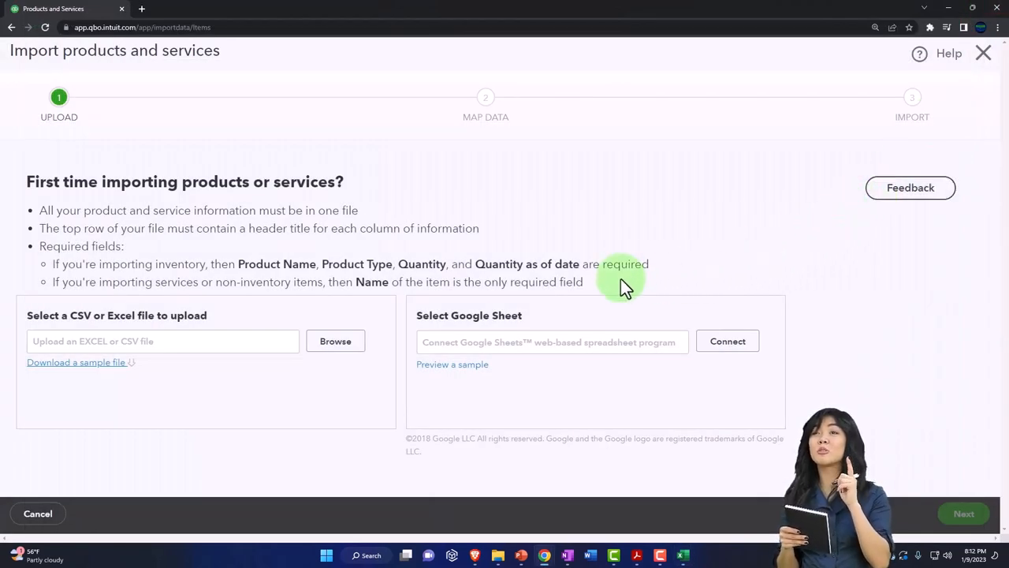
Upload Service Items.xls from Desktop > QuickBooks Online 2023 > Get Great Guitars and continue.
left_click(335, 341)
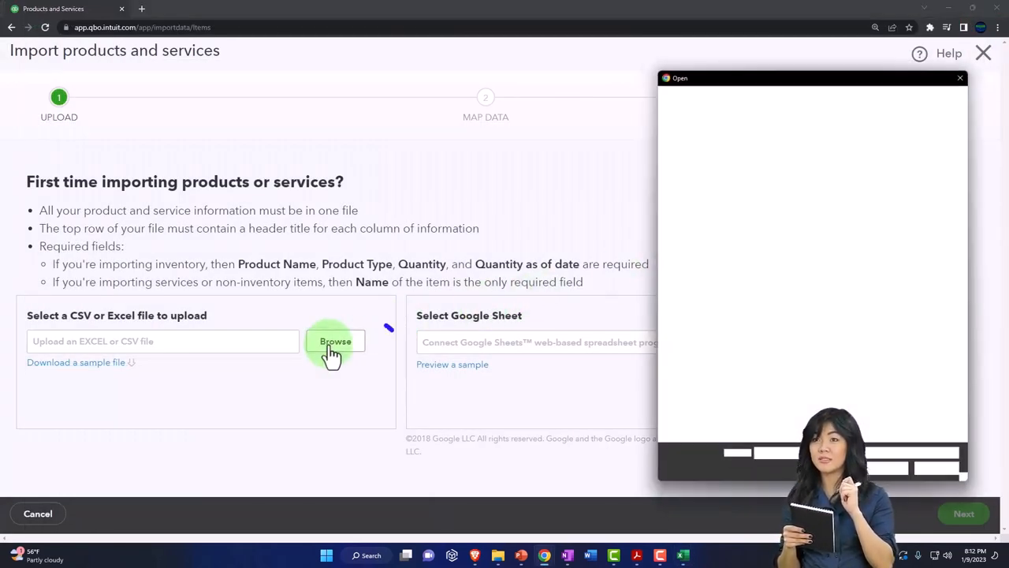
left_click(335, 341)
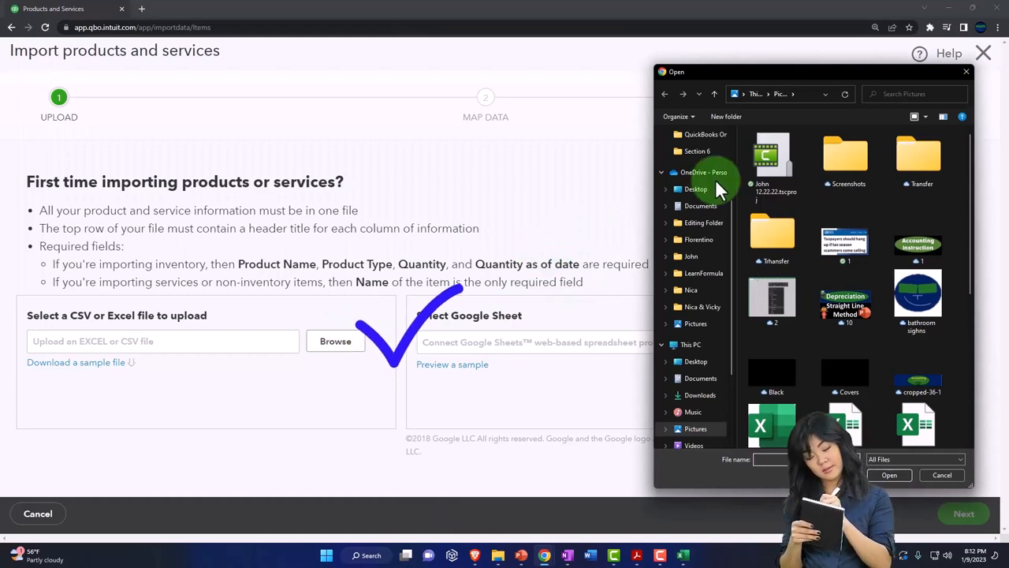
left_click(696, 188)
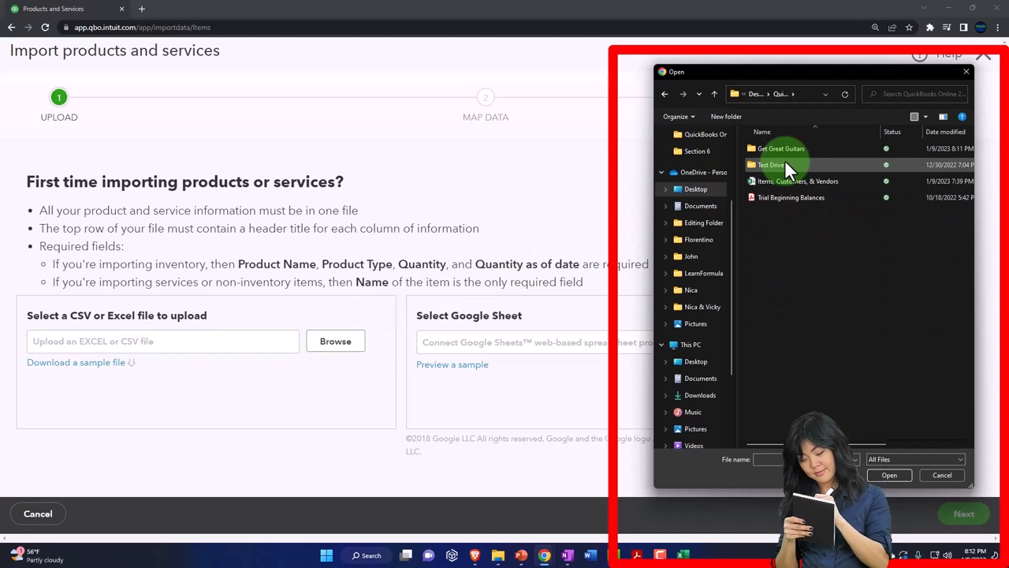
double_click(781, 148)
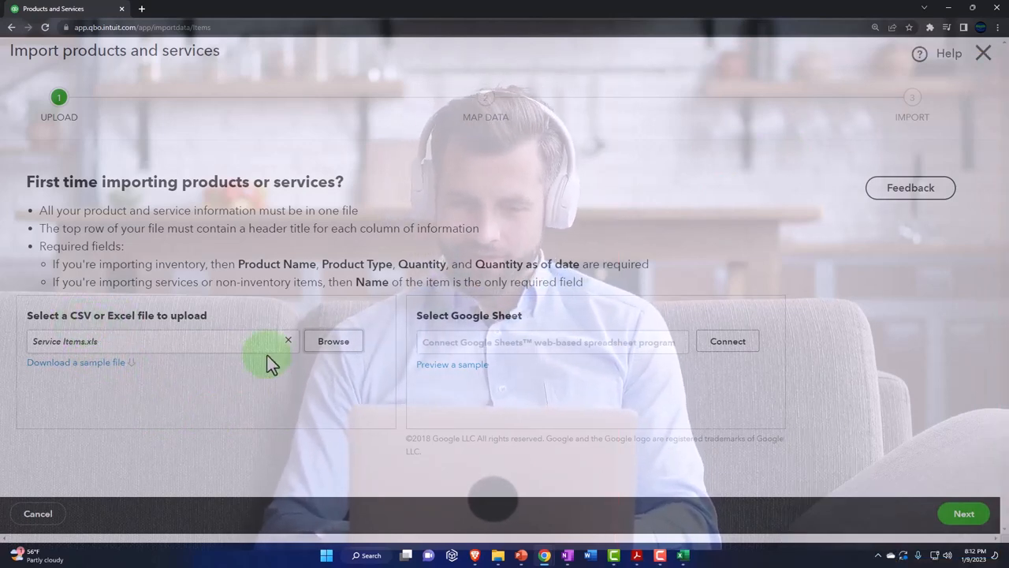
mouse_move(942, 489)
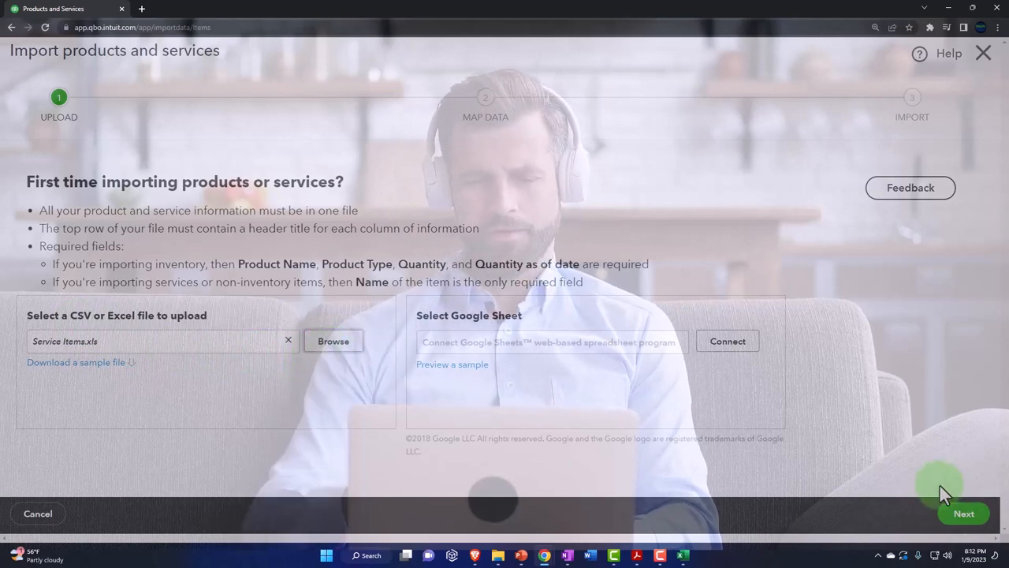
left_click(963, 514)
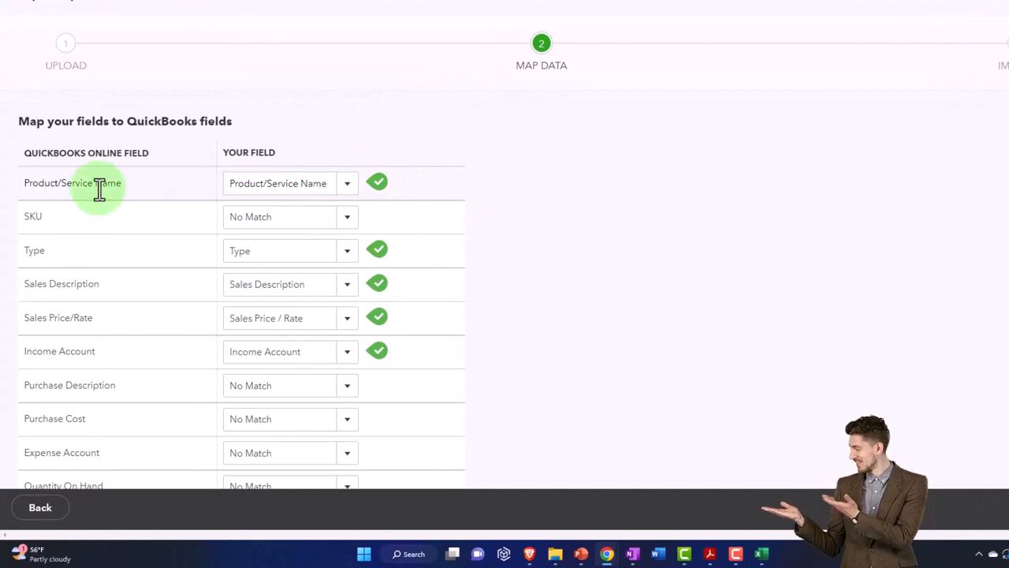
Map Type, Sales Description, Sales Price/Rate and Income Account to the file's columns, then continue.
left_click(347, 183)
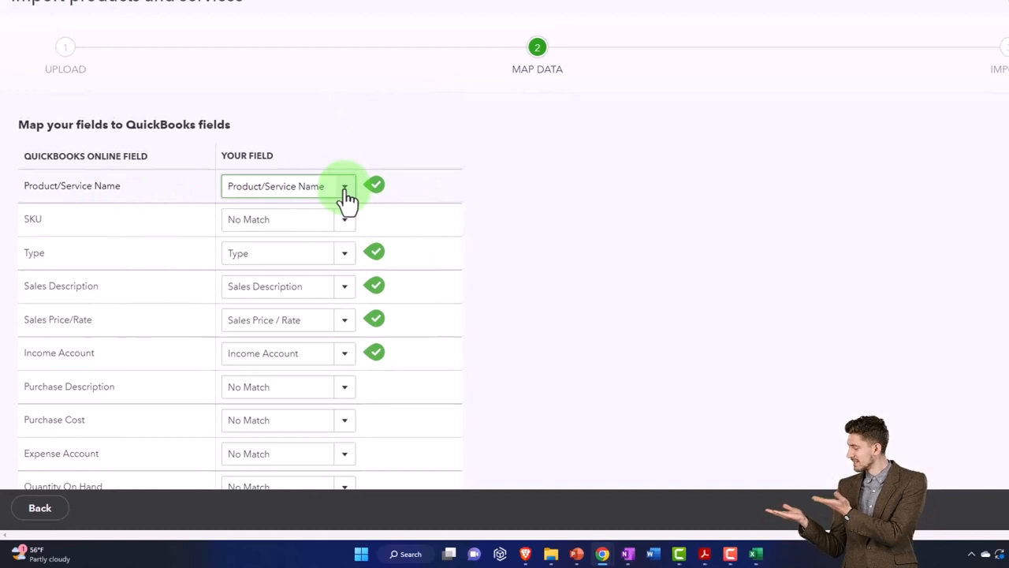
left_click(335, 261)
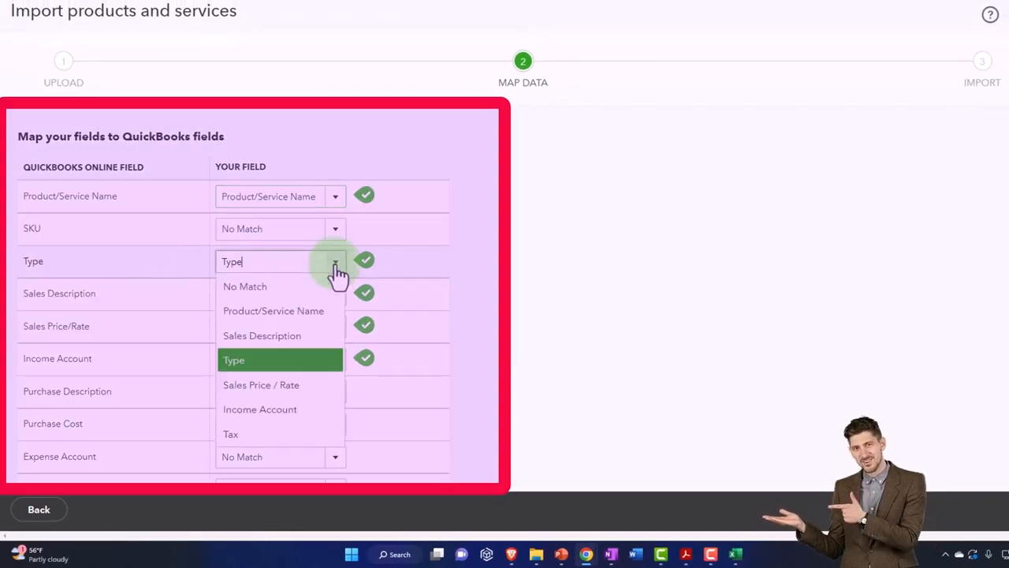
left_click(233, 360)
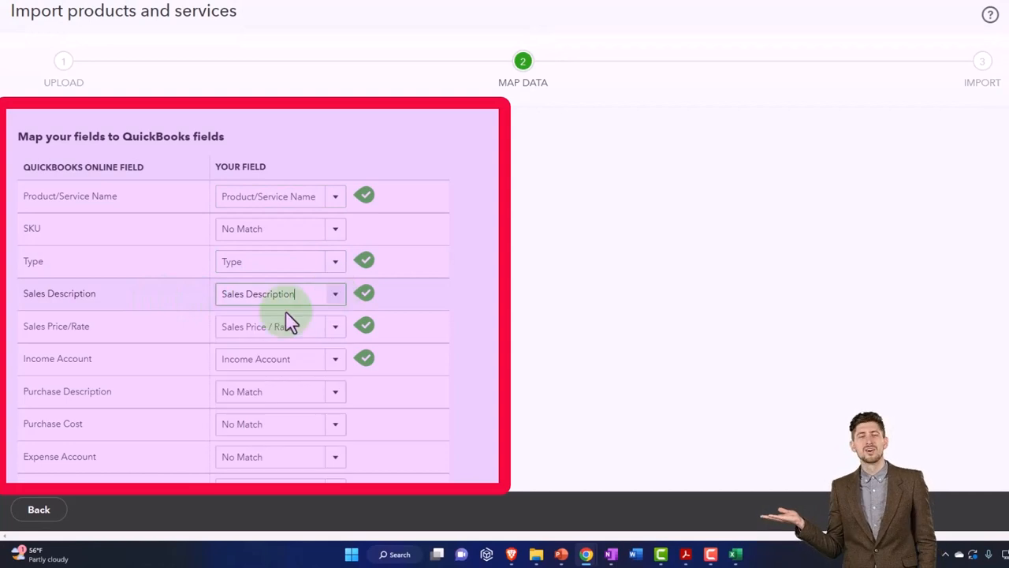
mouse_move(169, 343)
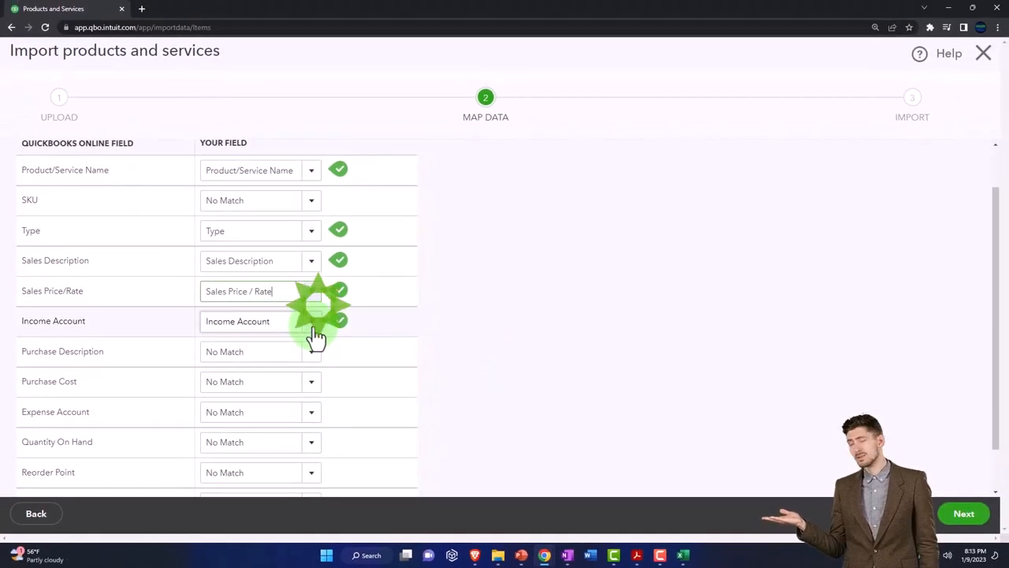
scroll("down", 3)
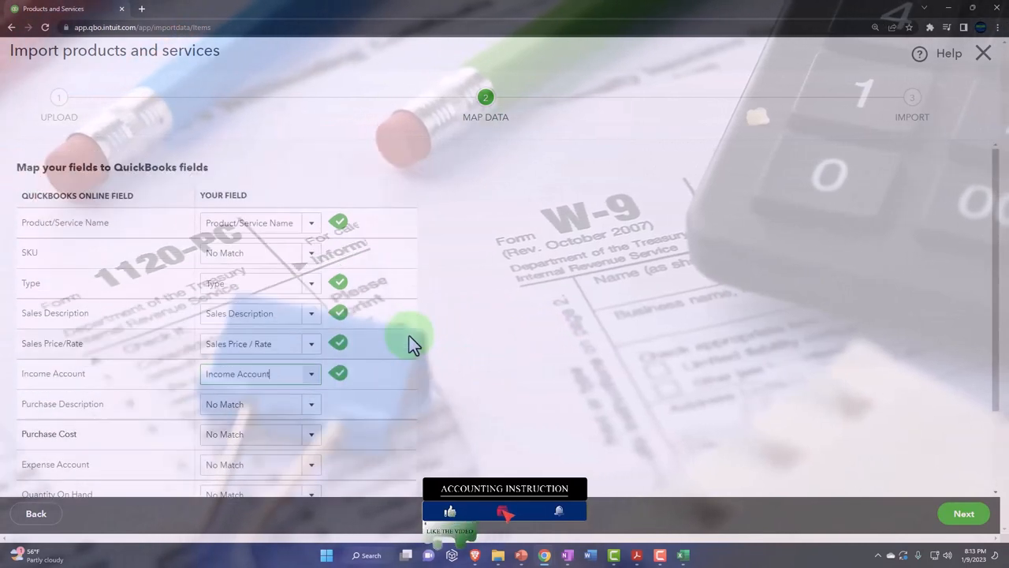
scroll("down", 3)
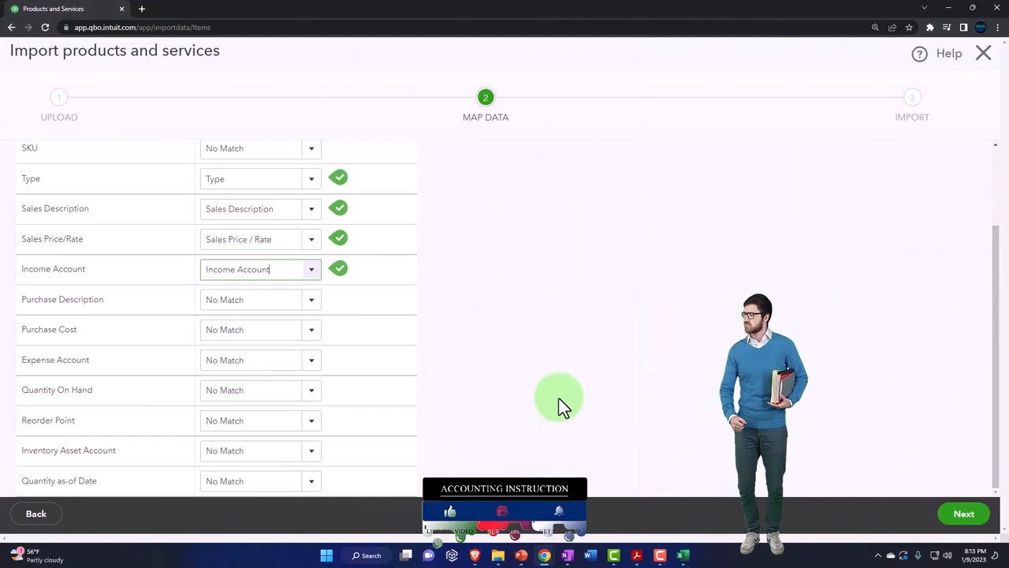
left_click(964, 513)
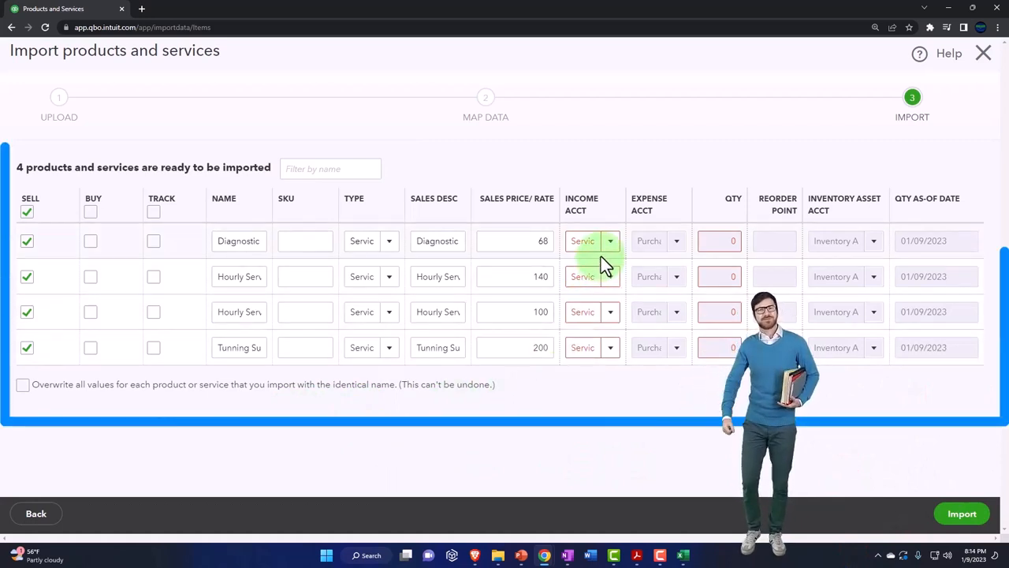
Choose Services - Income as the Diagnostic row's income account in the import review.
left_click(239, 241)
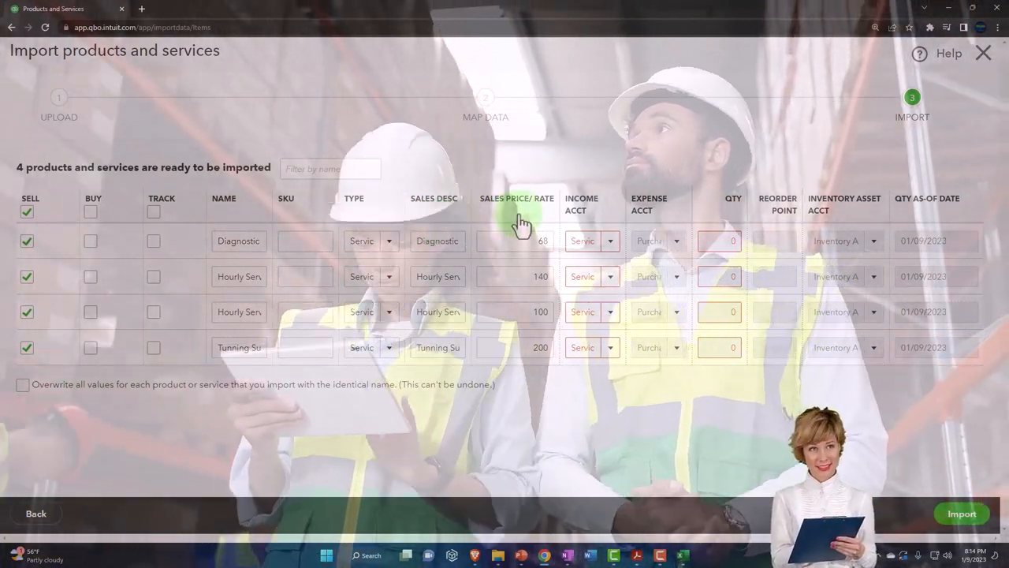
left_click(609, 240)
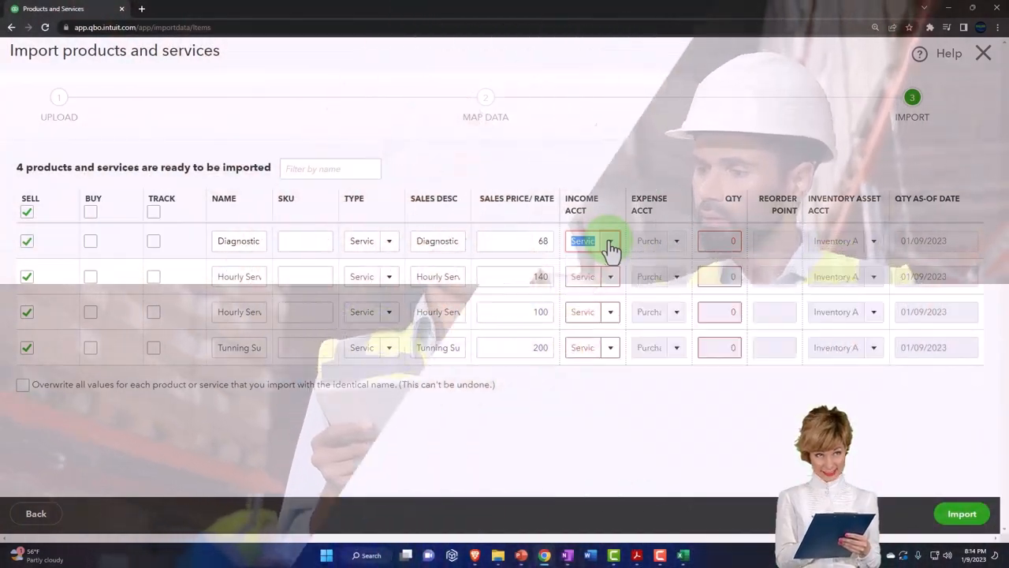
left_click(610, 241)
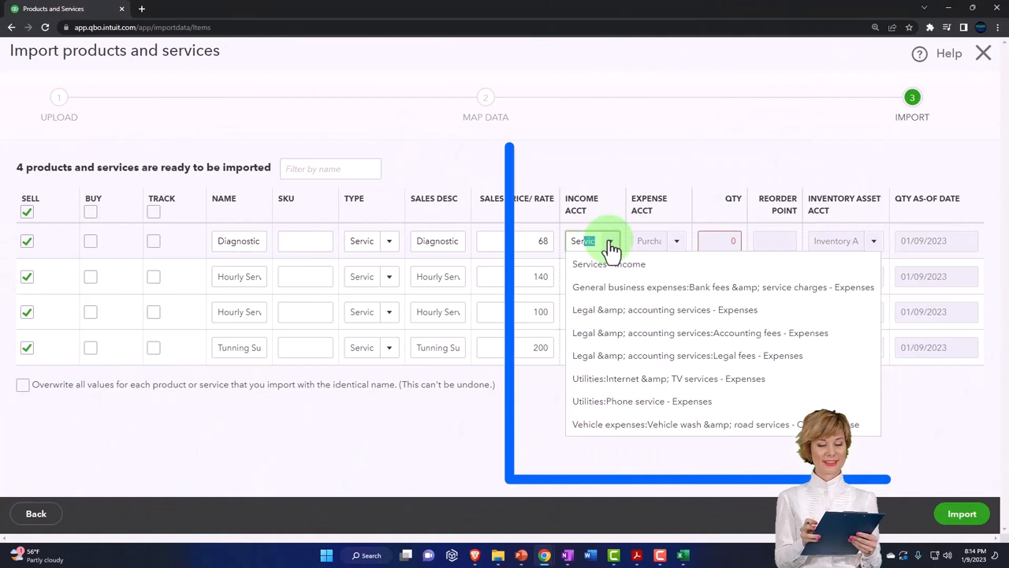
left_click(583, 241)
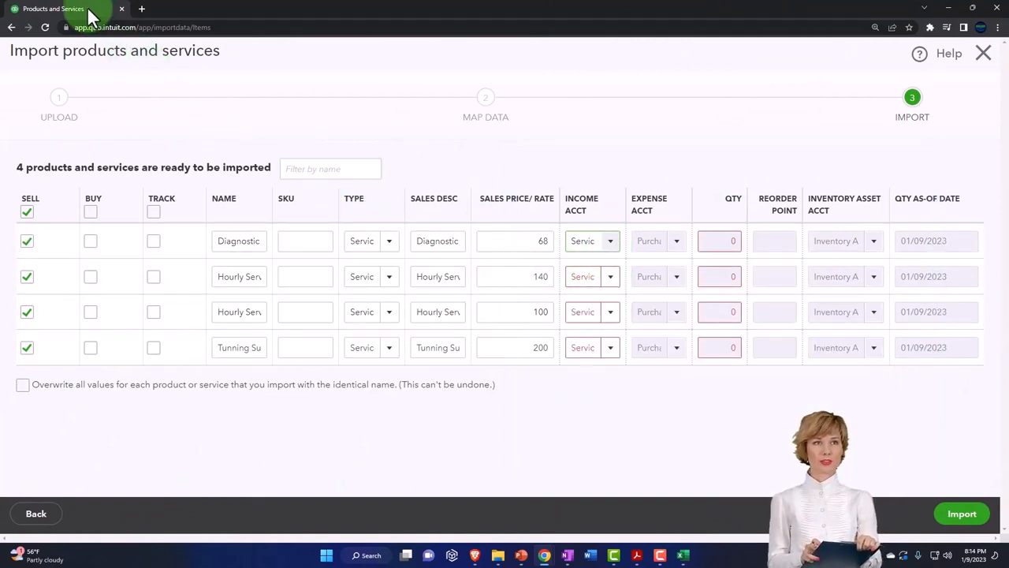
right_click(52, 8)
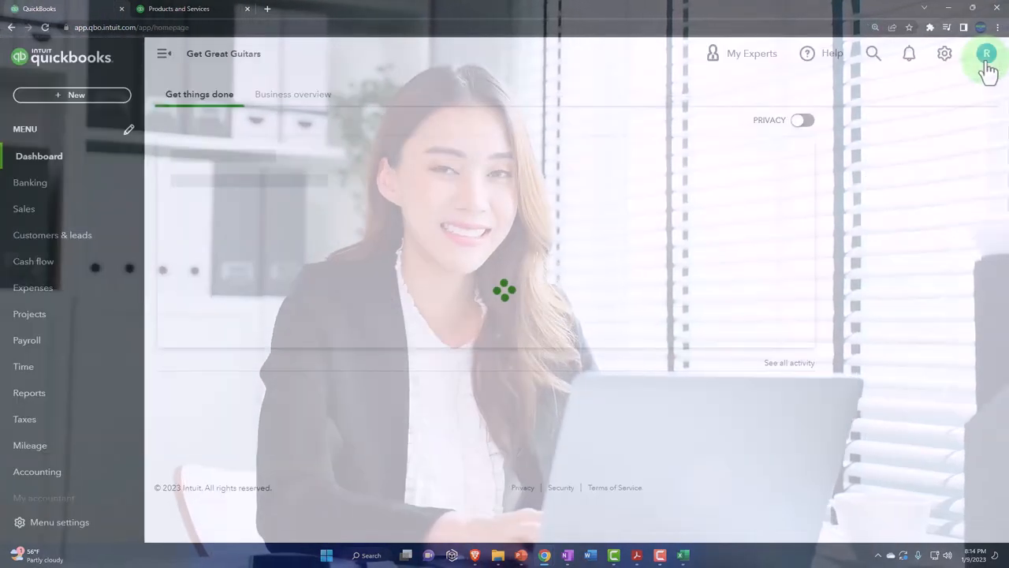
In a duplicate tab, open the Chart of Accounts and scroll to the Services income account.
left_click(37, 471)
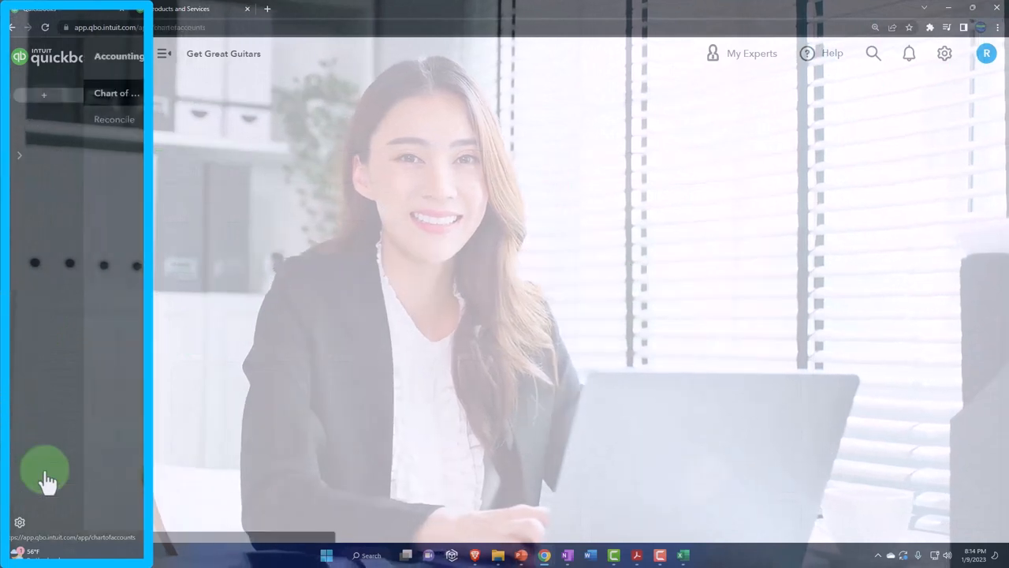
left_click(116, 93)
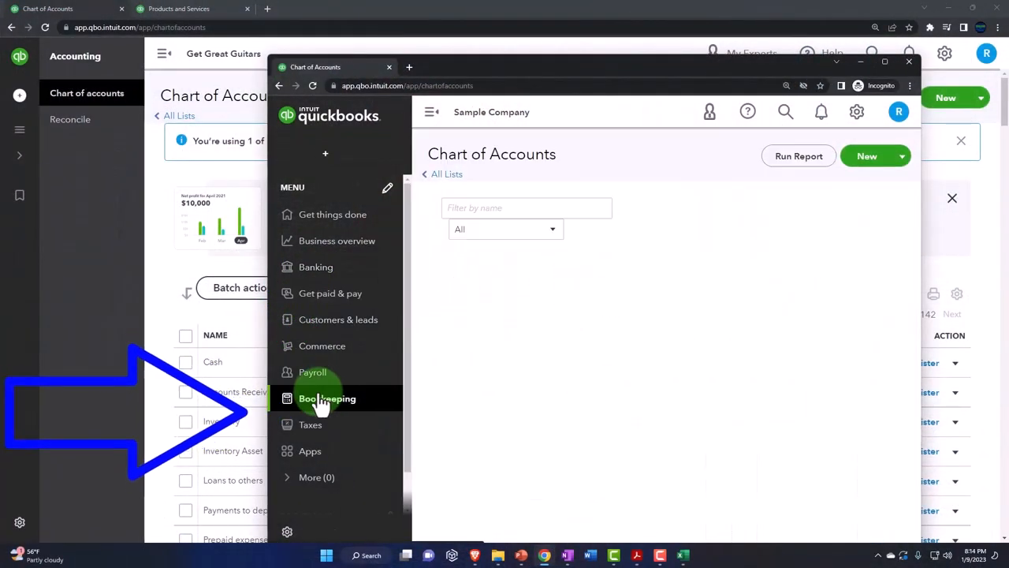
left_click(328, 398)
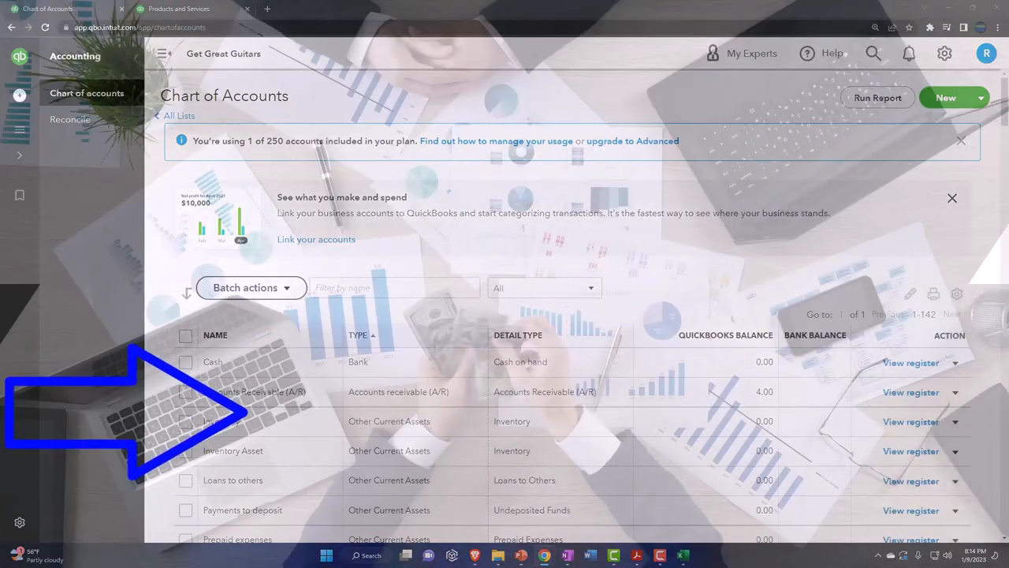
scroll("down", 3)
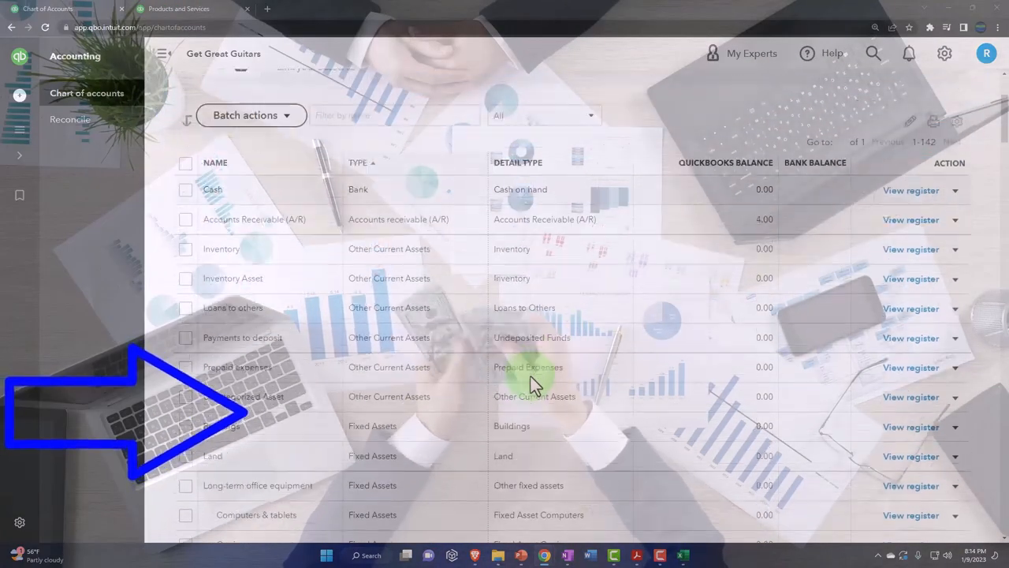
scroll("down", 3)
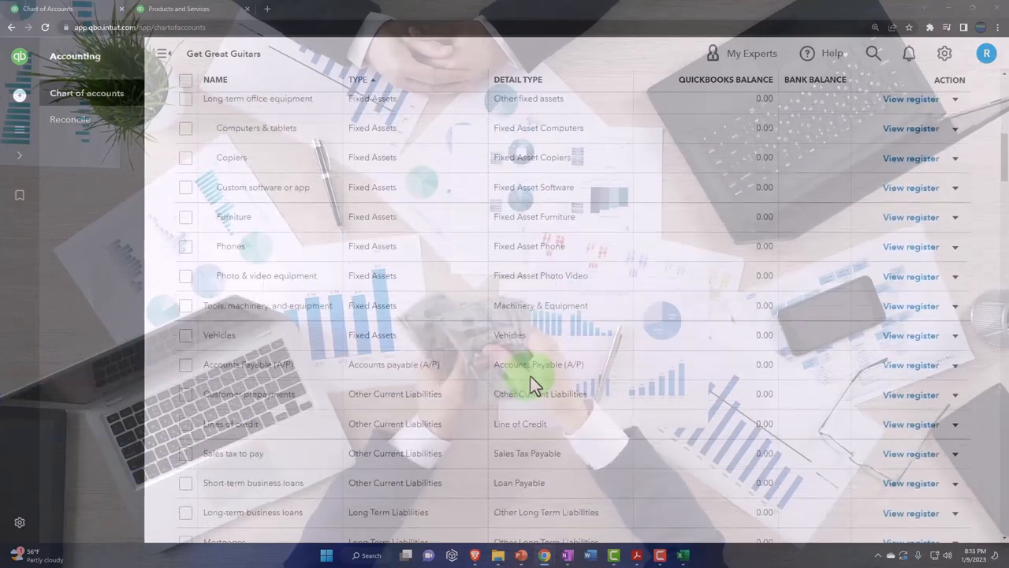
scroll("down", 3)
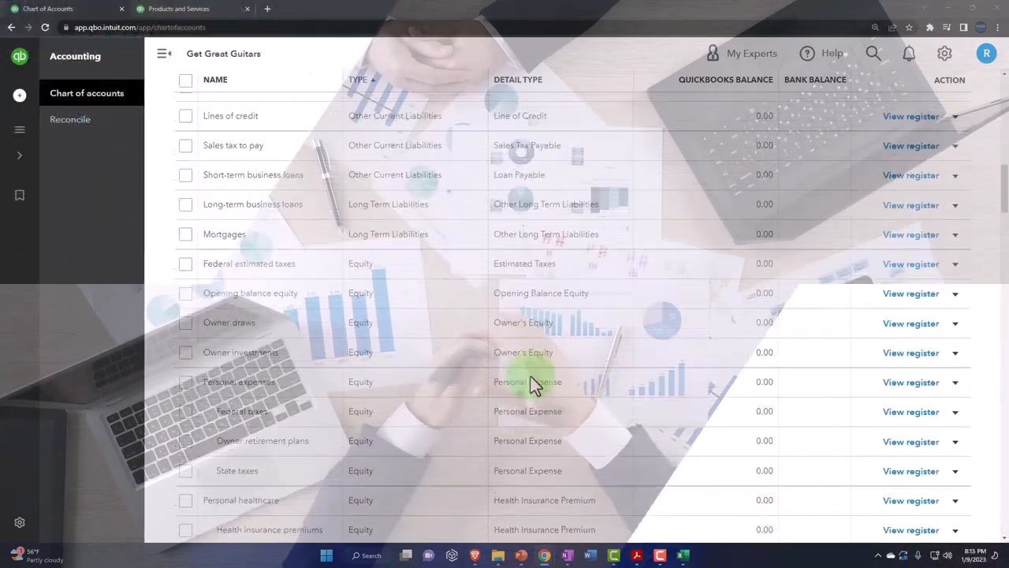
scroll("down", 3)
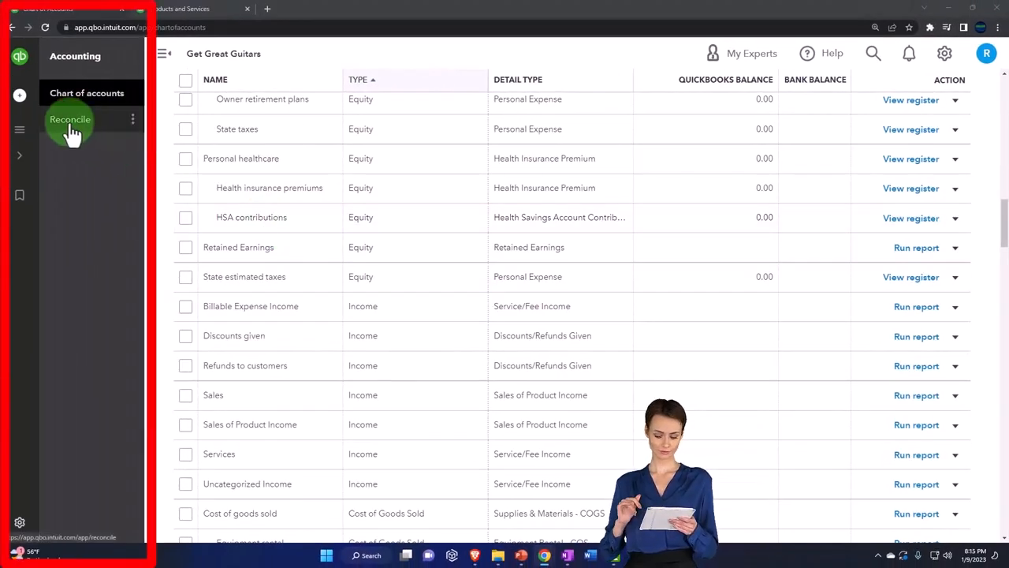
Set Services - Income as the income account for import rows 2, 3 and 4.
left_click(193, 9)
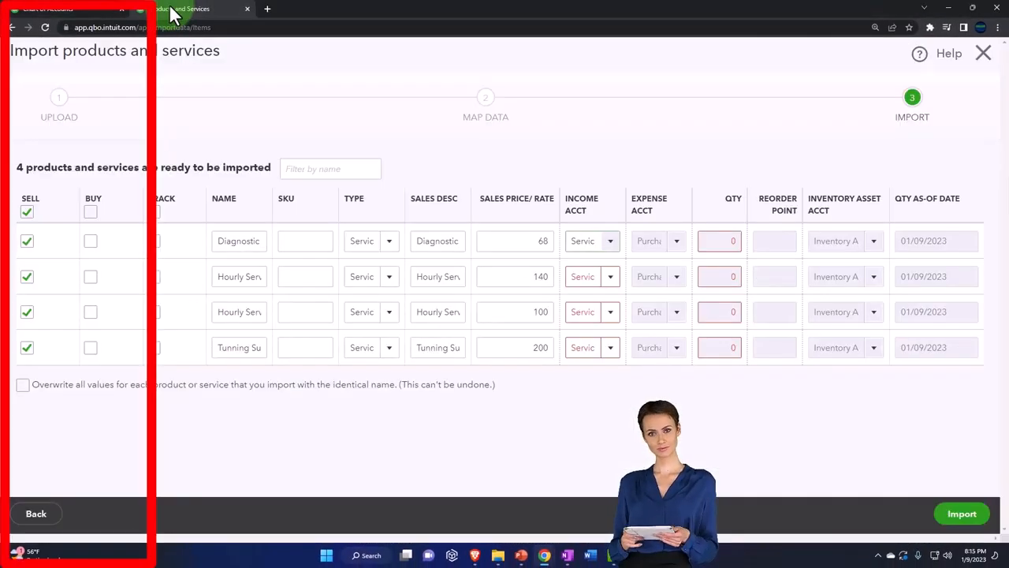
left_click(591, 276)
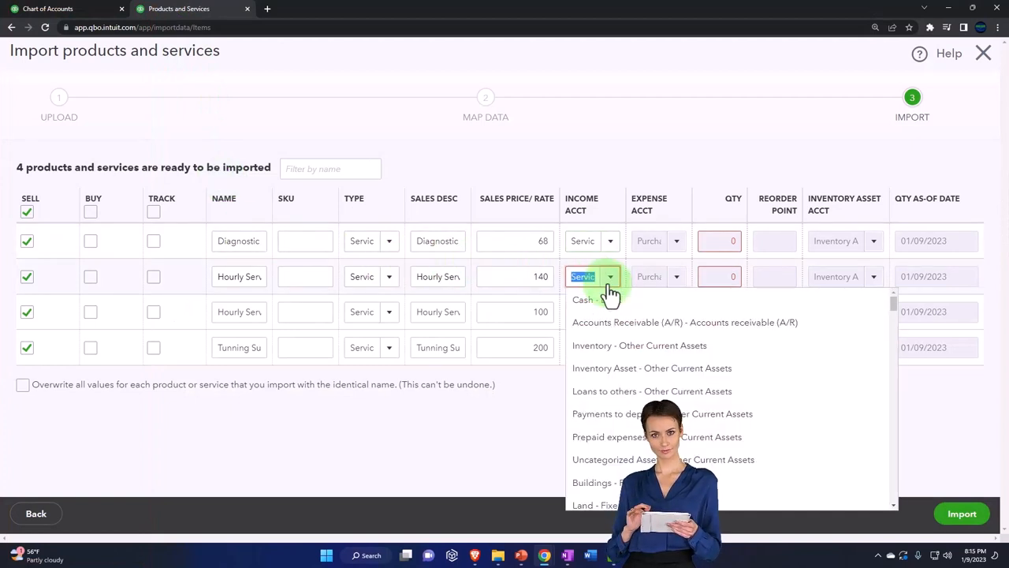
type("e")
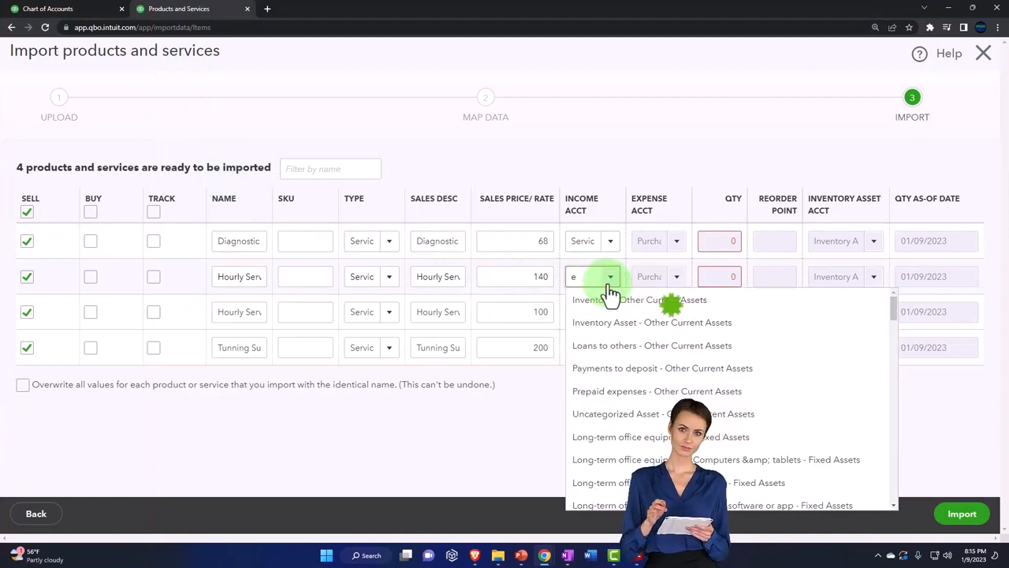
left_click(608, 276)
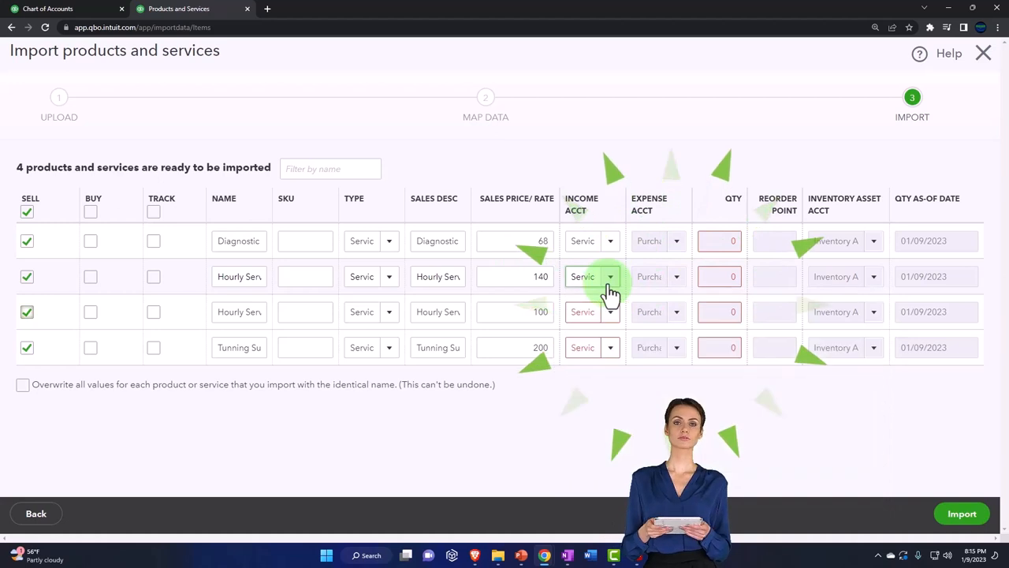
left_click(610, 311)
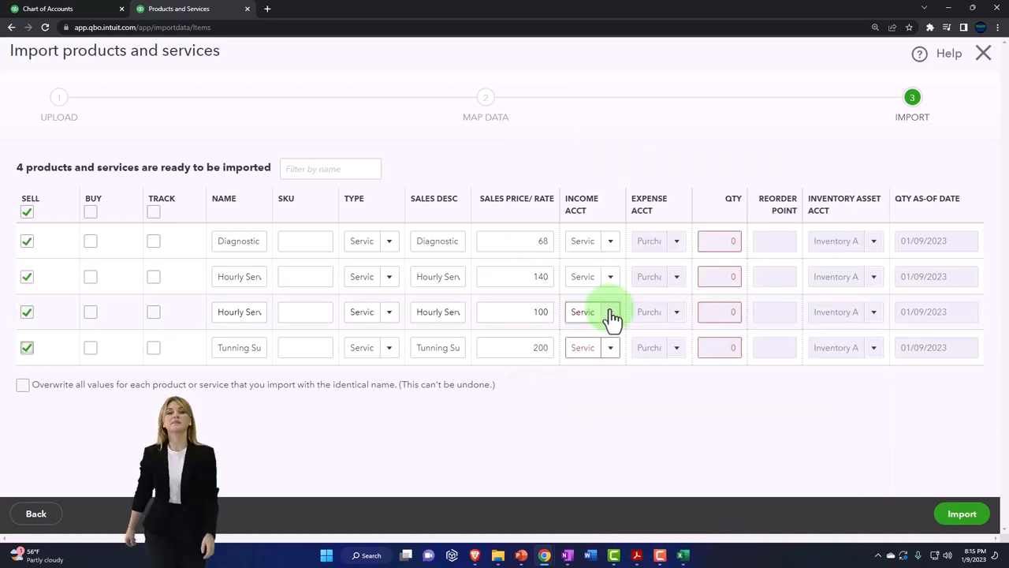
left_click(609, 347)
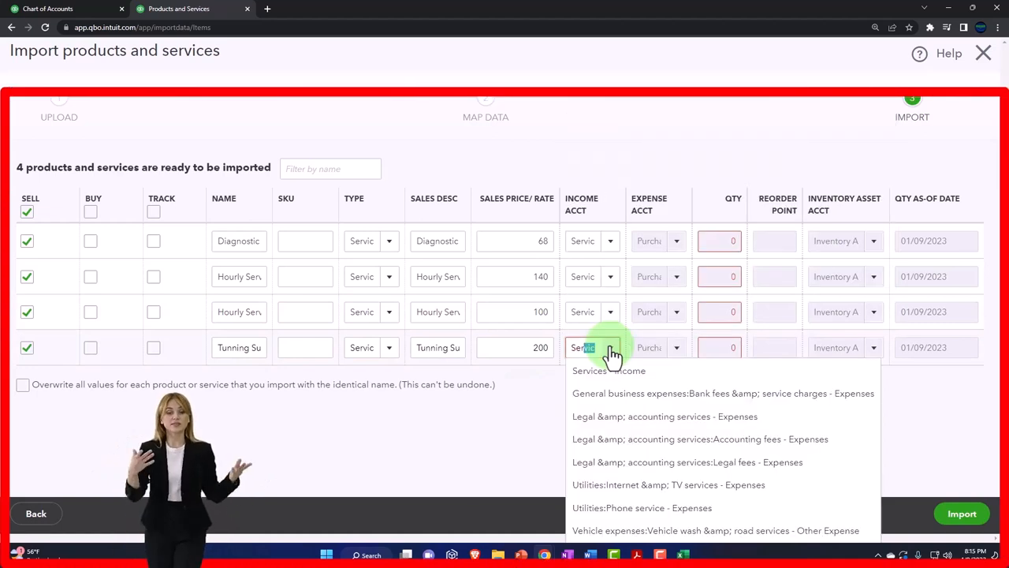
left_click(591, 346)
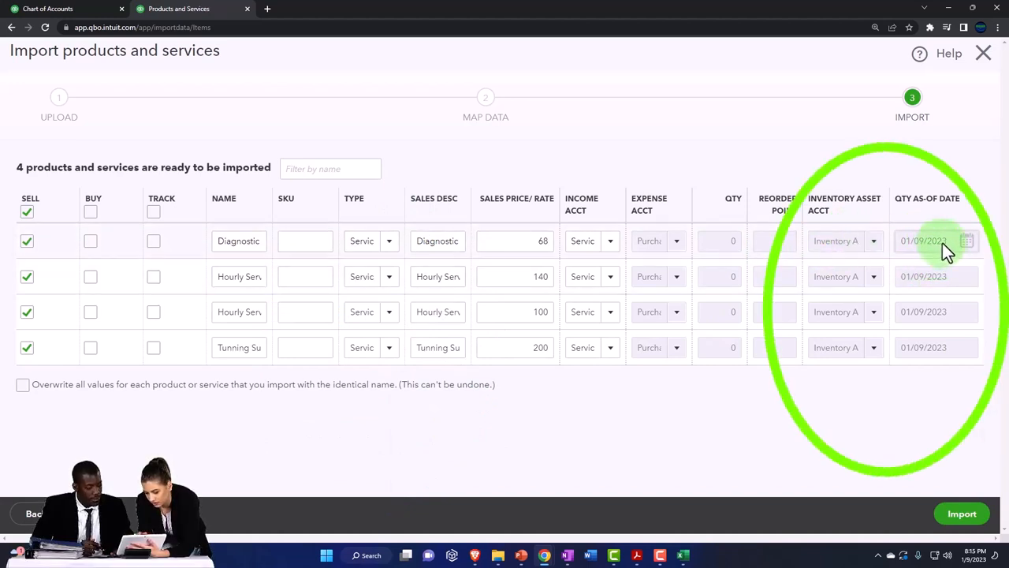
Set the items' Qty As-Of Date to 12/31/2022 and import the four services.
left_click(966, 241)
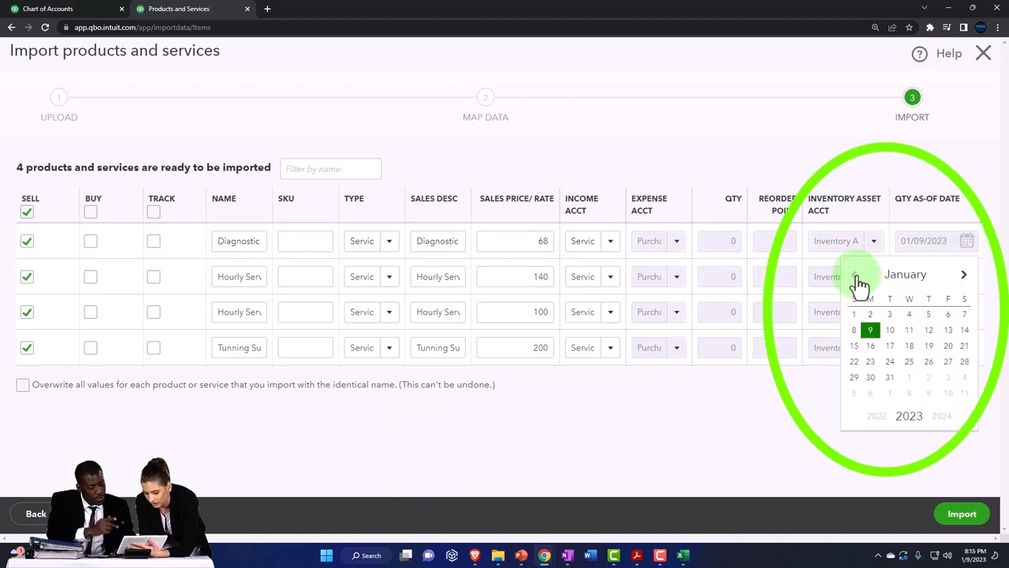
left_click(853, 274)
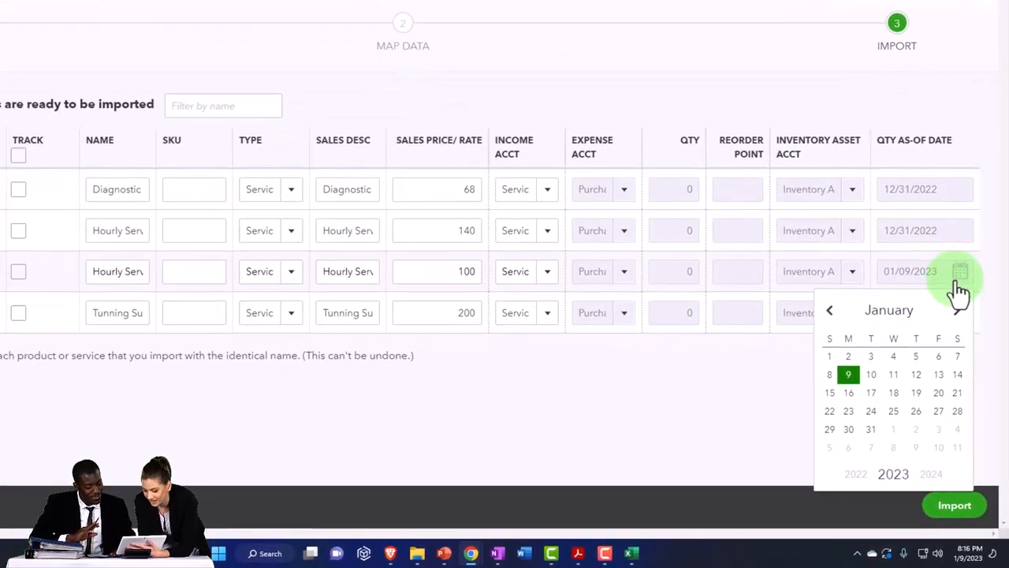
left_click(828, 310)
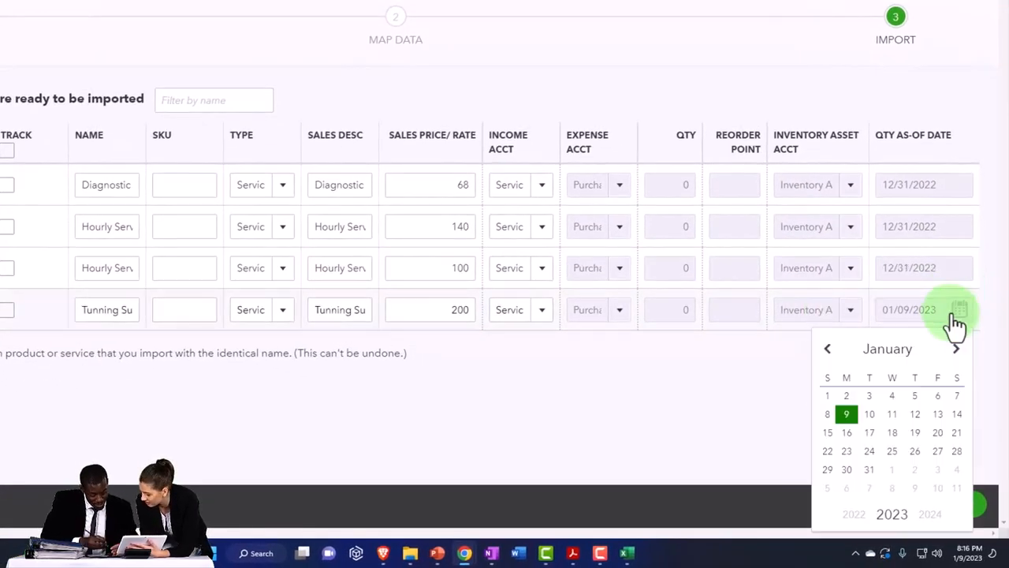
left_click(827, 349)
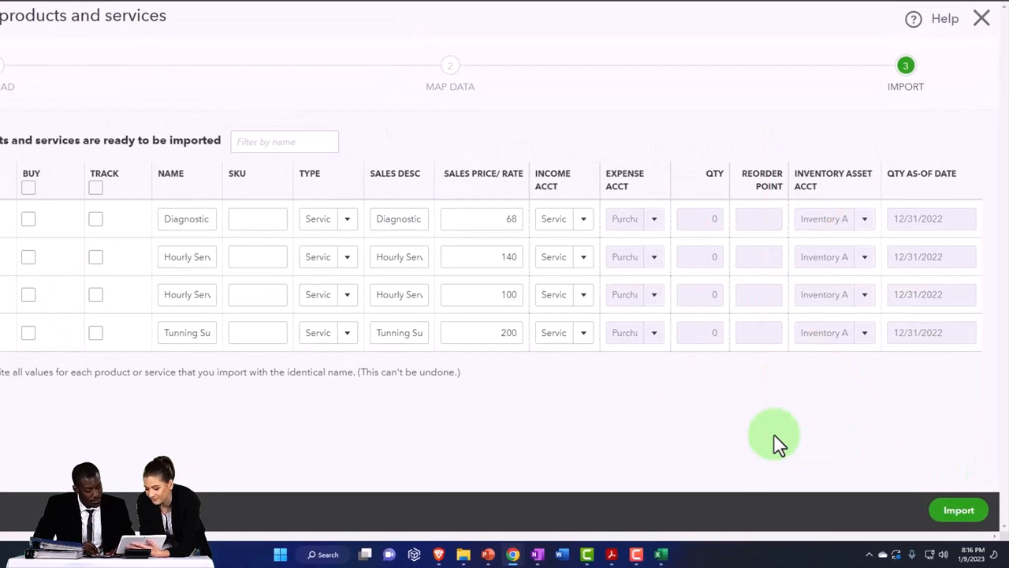
left_click(959, 509)
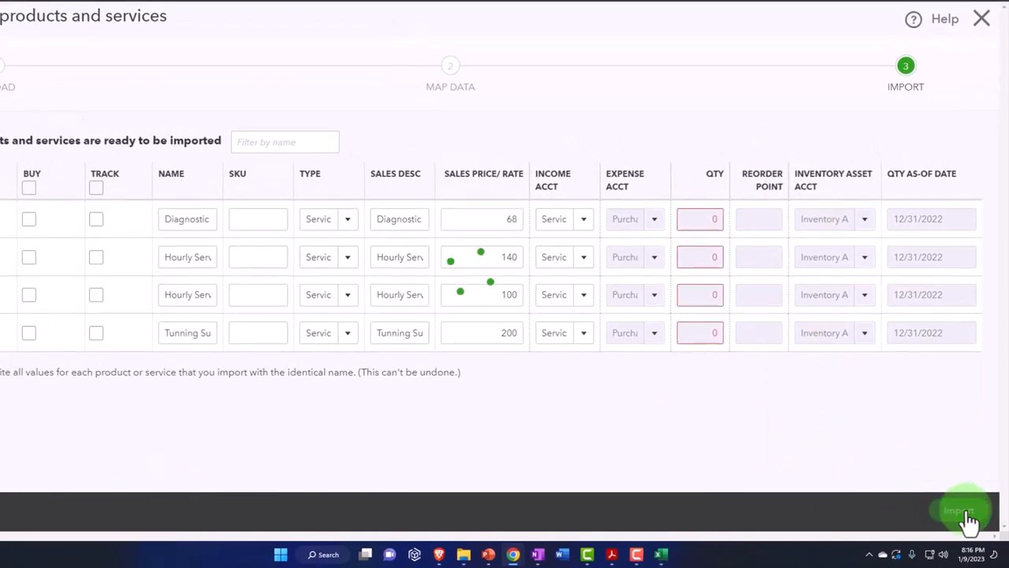
left_click(957, 510)
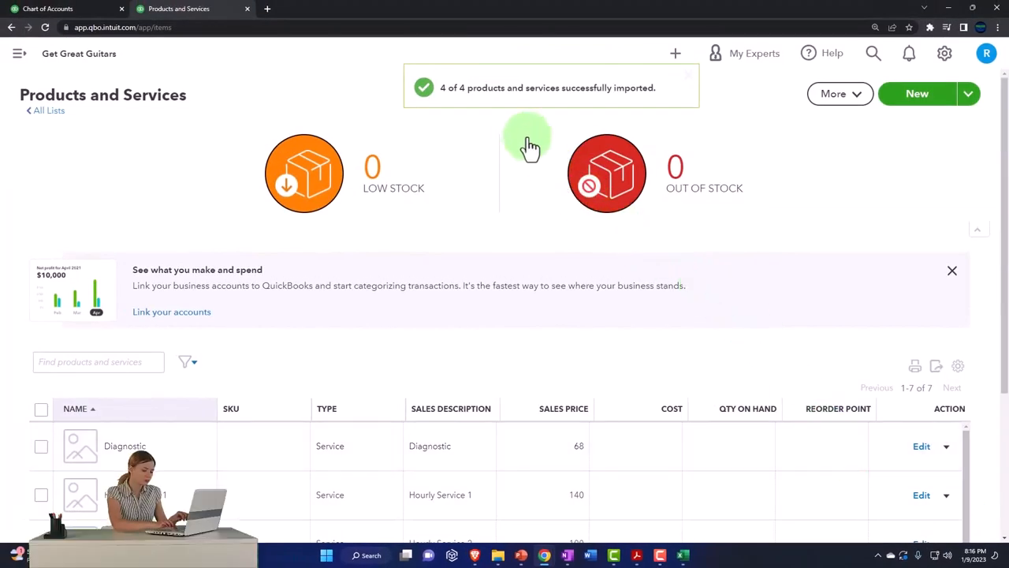